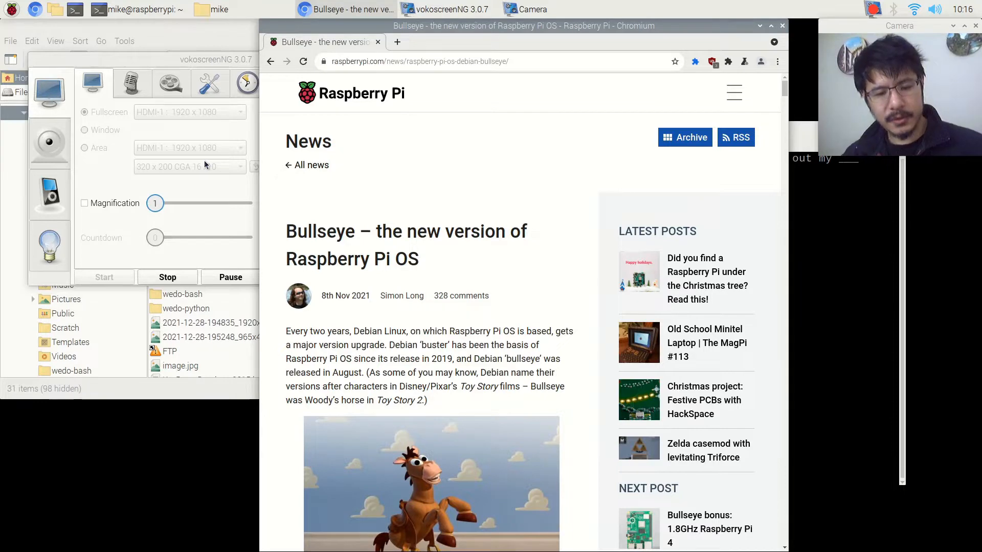
- Switch to the Chromium window showing the Bullseye news article
{"action": "left_click", "coordinate": [213, 9]}
{"action": "type", "text": "mutter"}
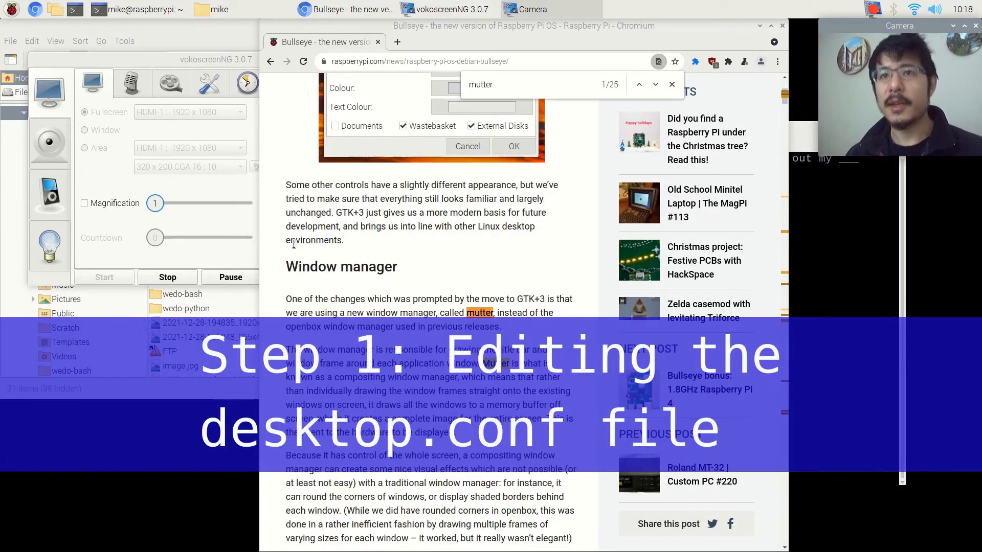
{"action": "mouse_move", "coordinate": [145, 102]}
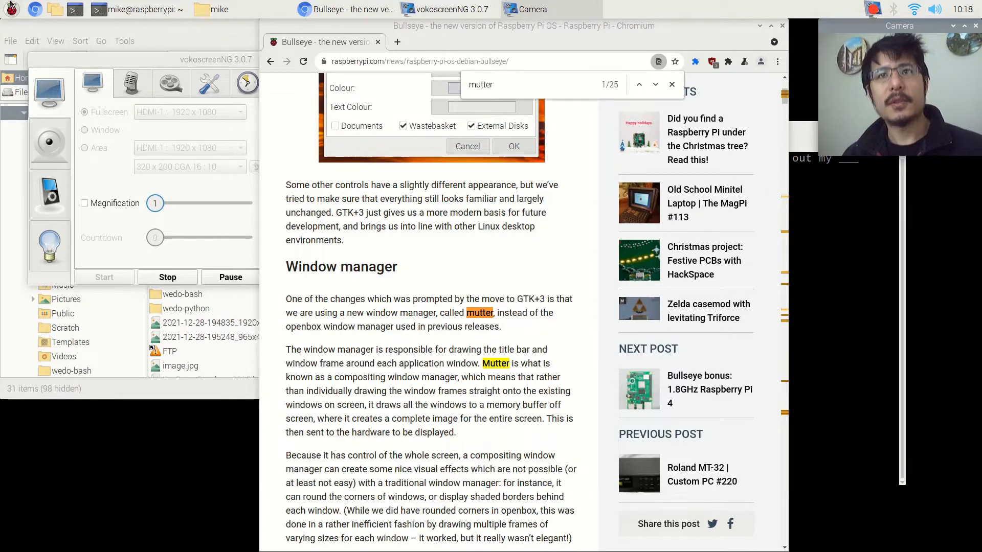
- Launch Geany from the Programming category of the Raspberry Pi menu
{"action": "left_click", "coordinate": [10, 9]}
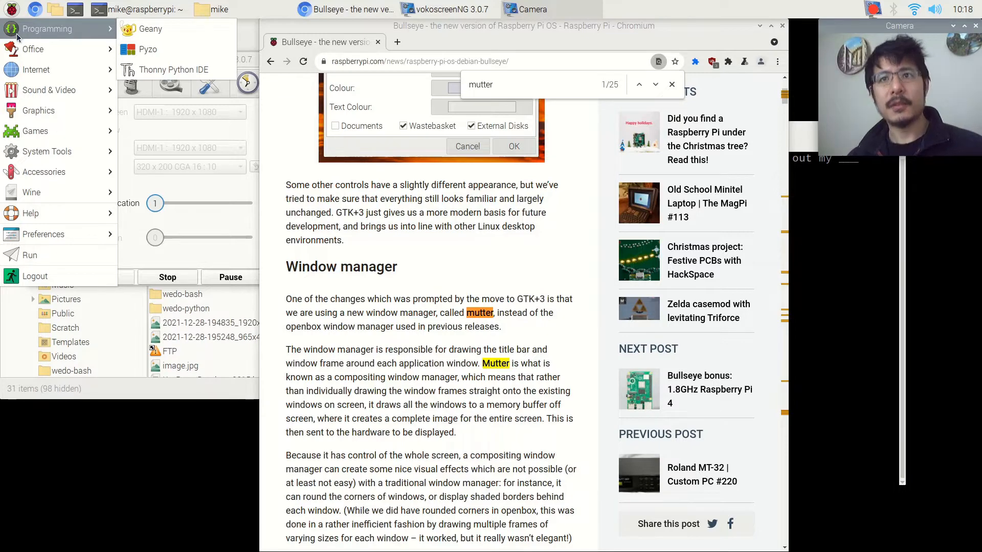
{"action": "mouse_move", "coordinate": [148, 28]}
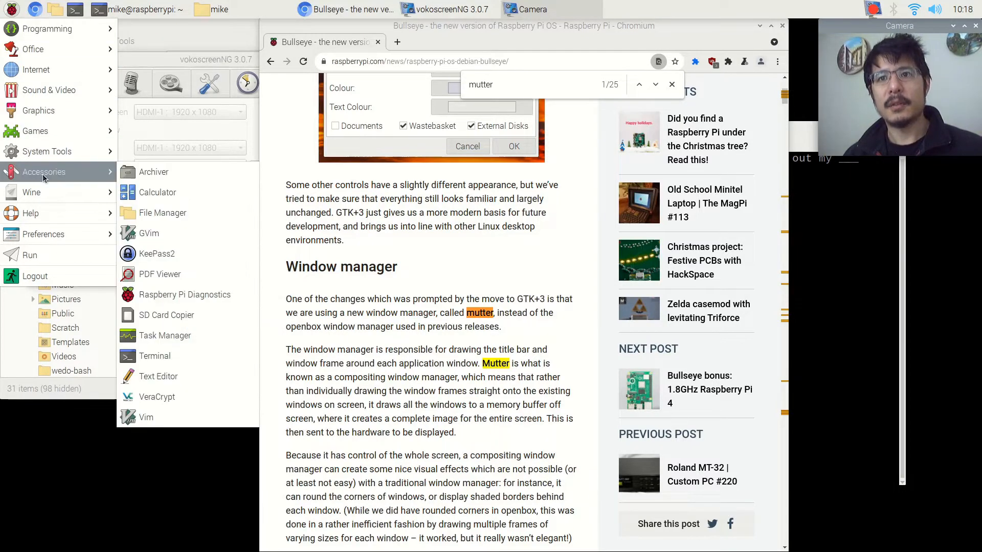
{"action": "mouse_move", "coordinate": [157, 376]}
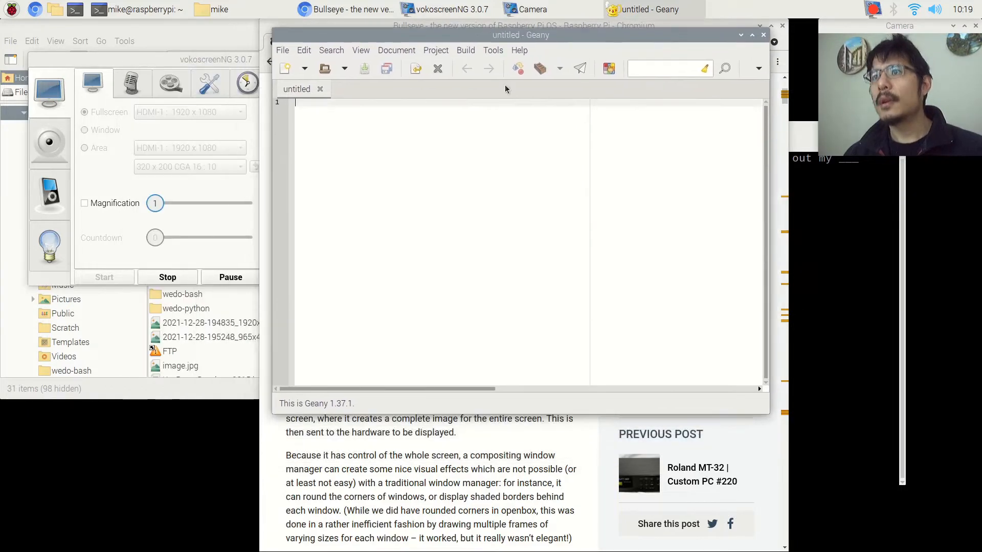
- Bring up Geany's Open File window on the home folder with hidden files shown
{"action": "left_click", "coordinate": [283, 50]}
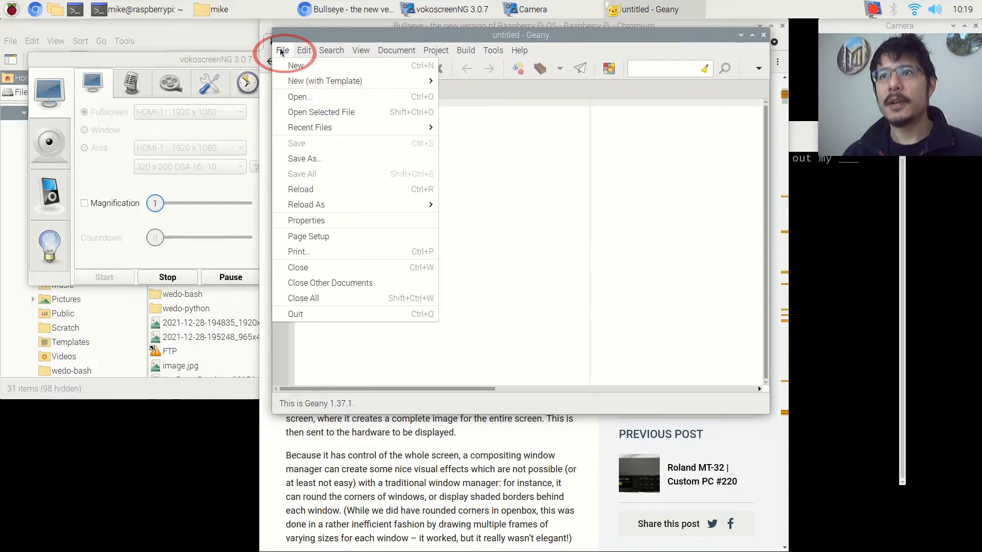
{"action": "mouse_move", "coordinate": [300, 97]}
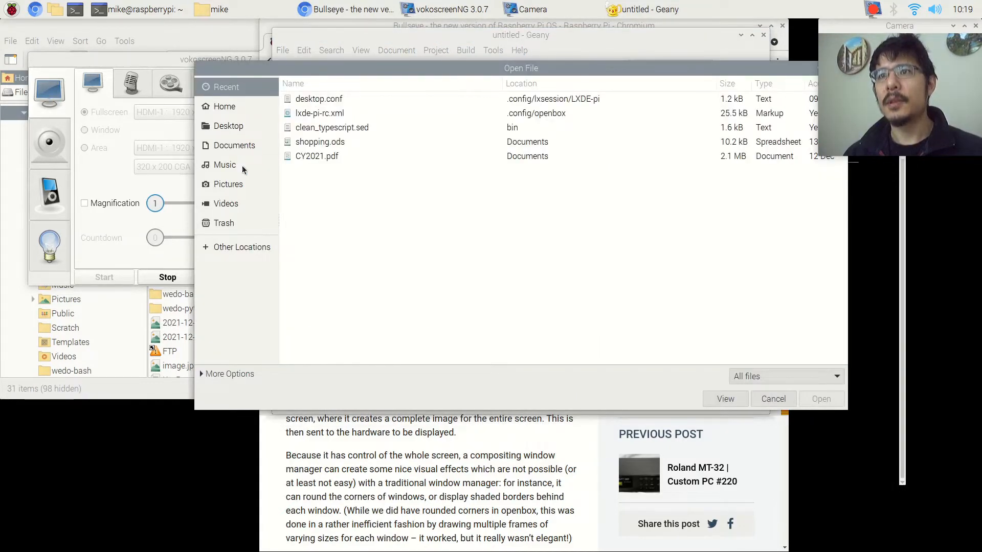
{"action": "left_click", "coordinate": [224, 106]}
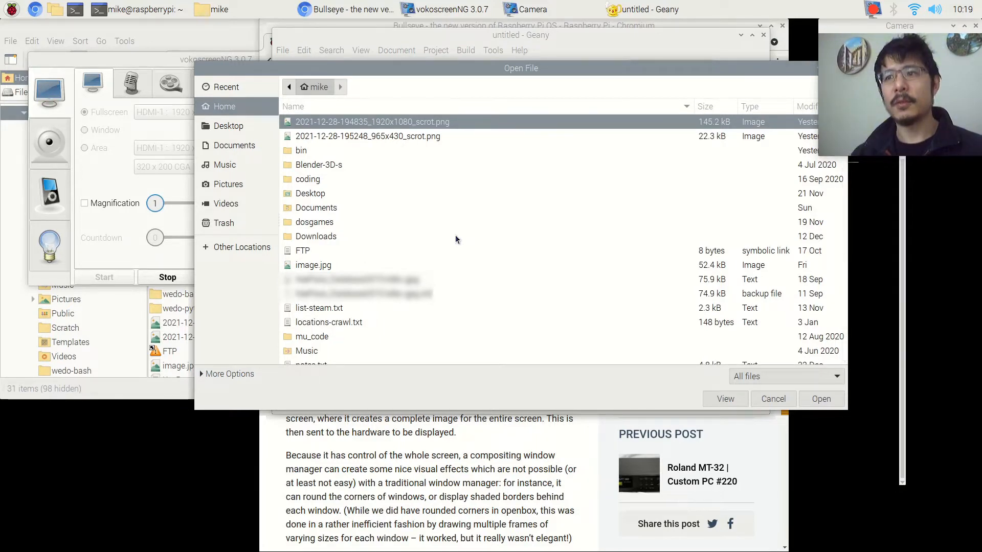
{"action": "mouse_move", "coordinate": [480, 310]}
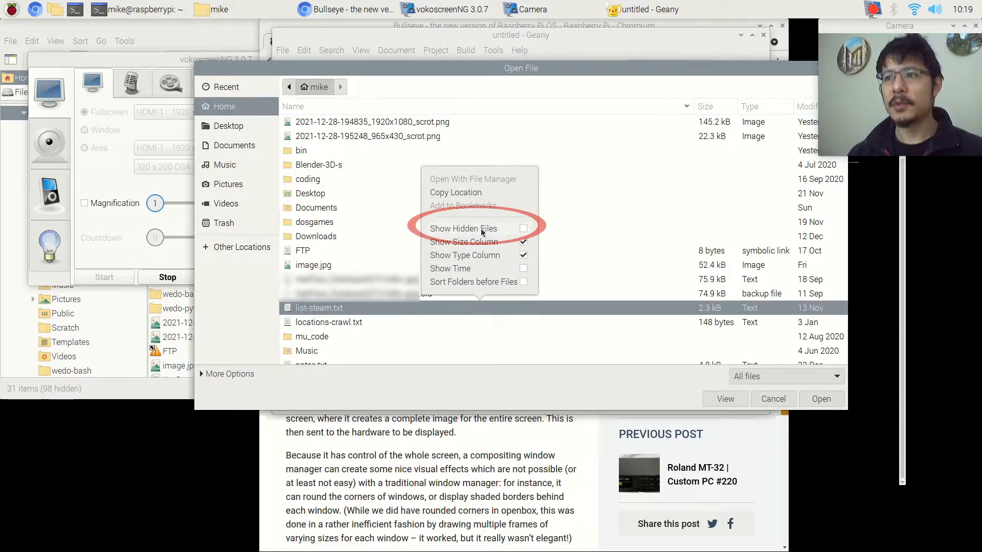
{"action": "left_click", "coordinate": [523, 228]}
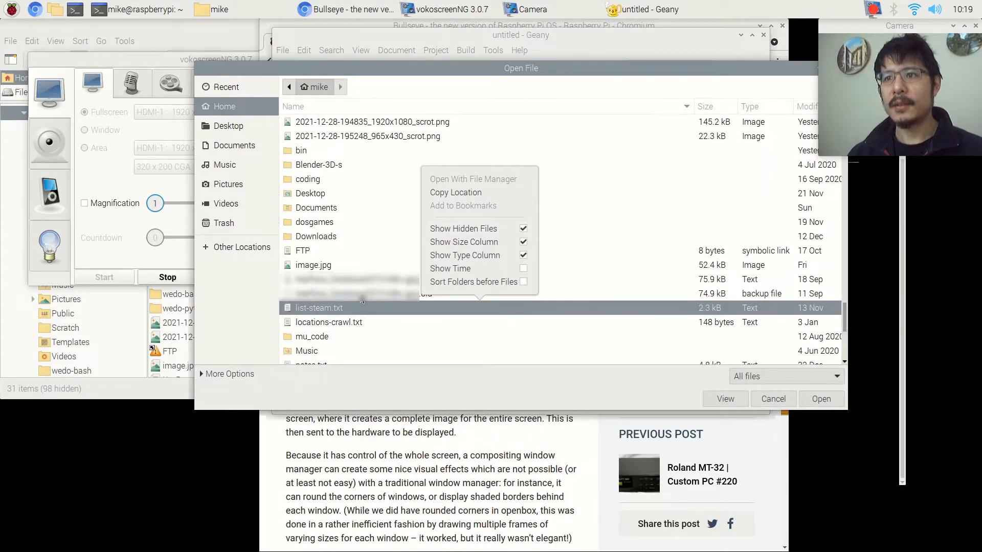
{"action": "left_click", "coordinate": [358, 254]}
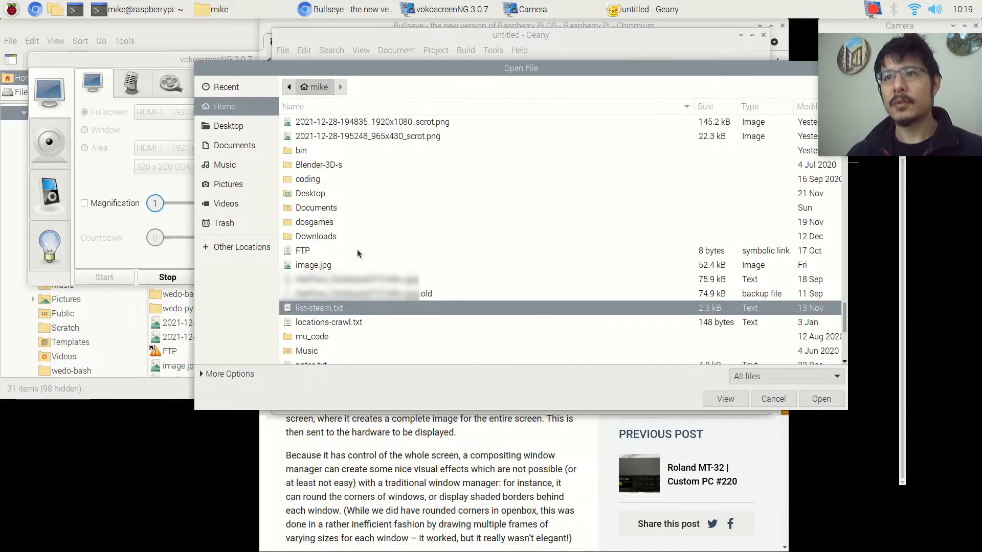
- Navigate into the hidden .config folder and then into lxsession
{"action": "scroll", "scroll_direction": "down", "scroll_amount": 3}
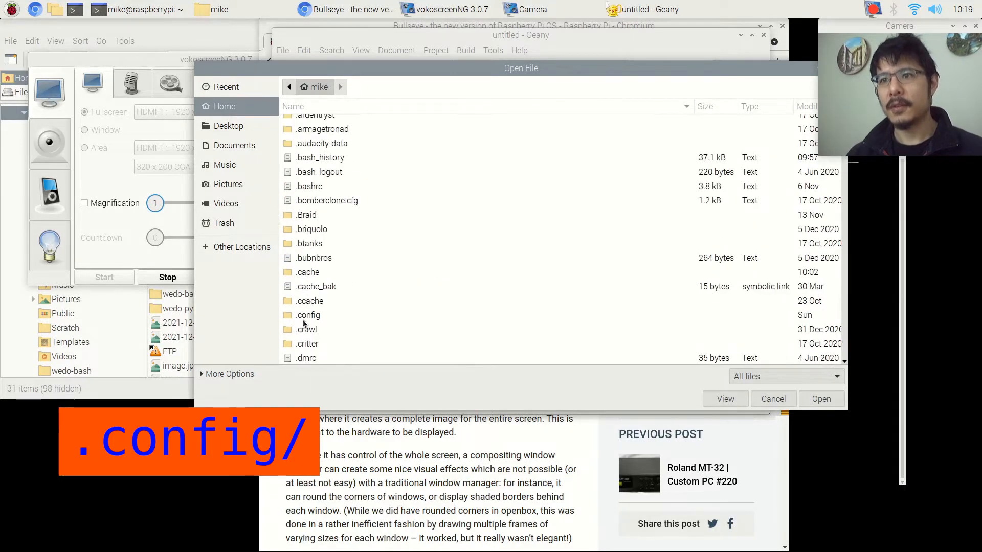
{"action": "left_click", "coordinate": [307, 315]}
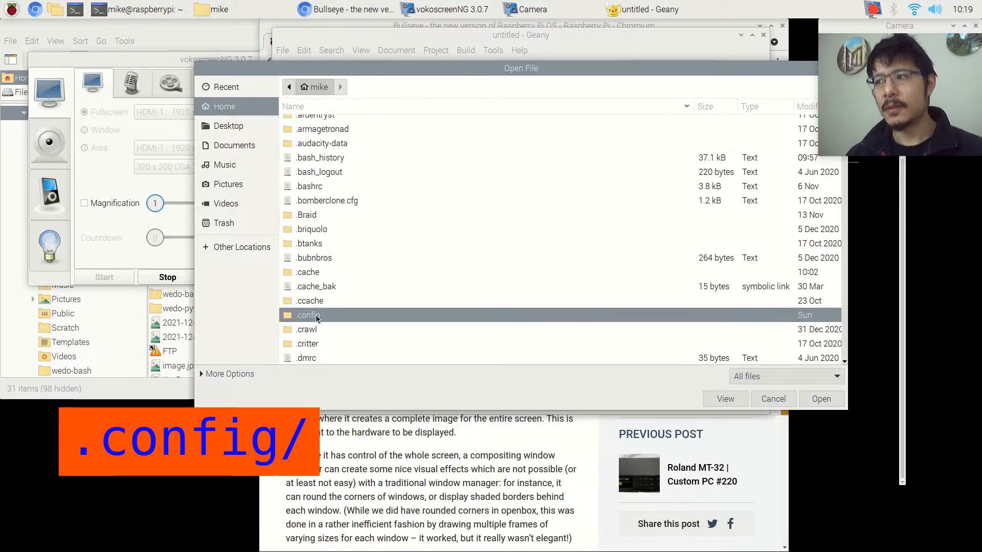
{"action": "double_click", "coordinate": [309, 315]}
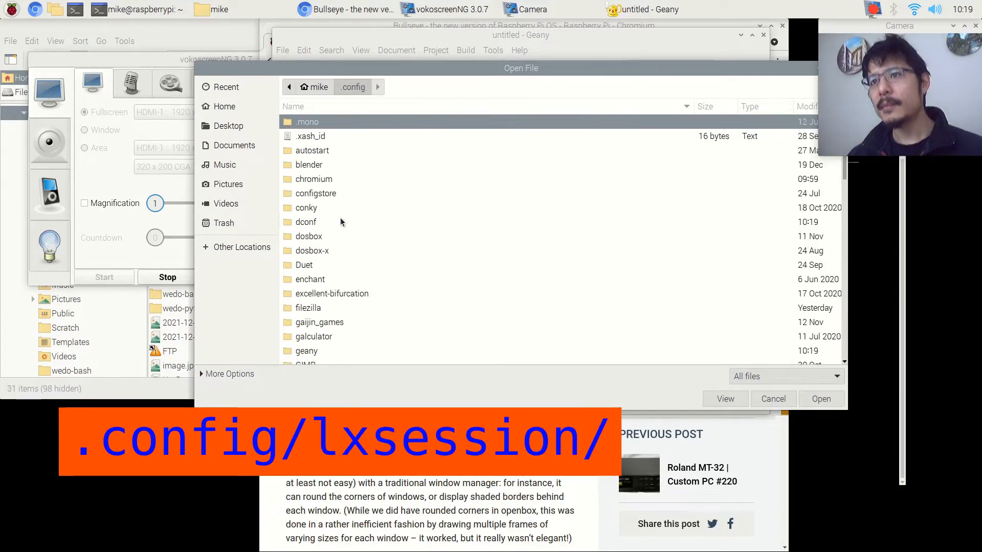
{"action": "mouse_move", "coordinate": [338, 249]}
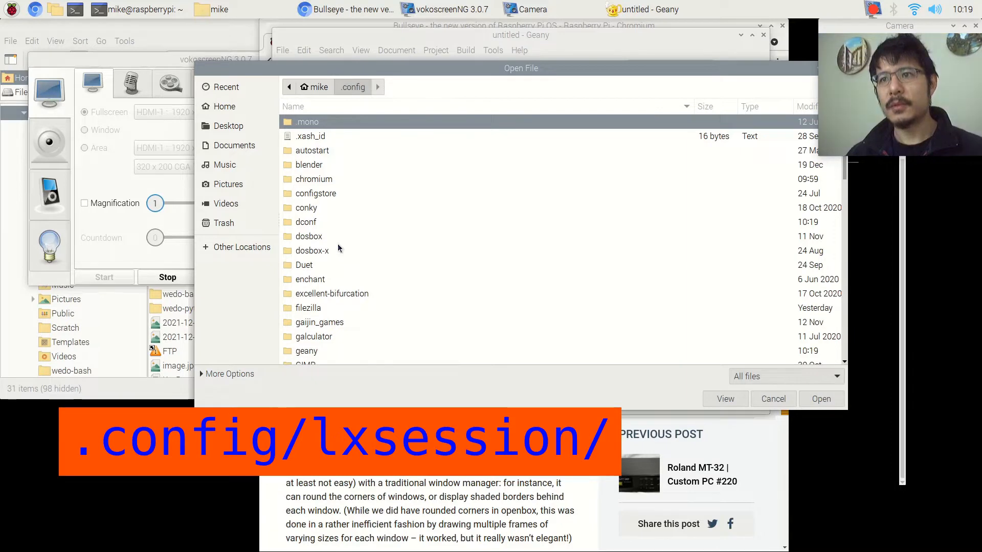
{"action": "scroll", "scroll_direction": "down", "scroll_amount": 3}
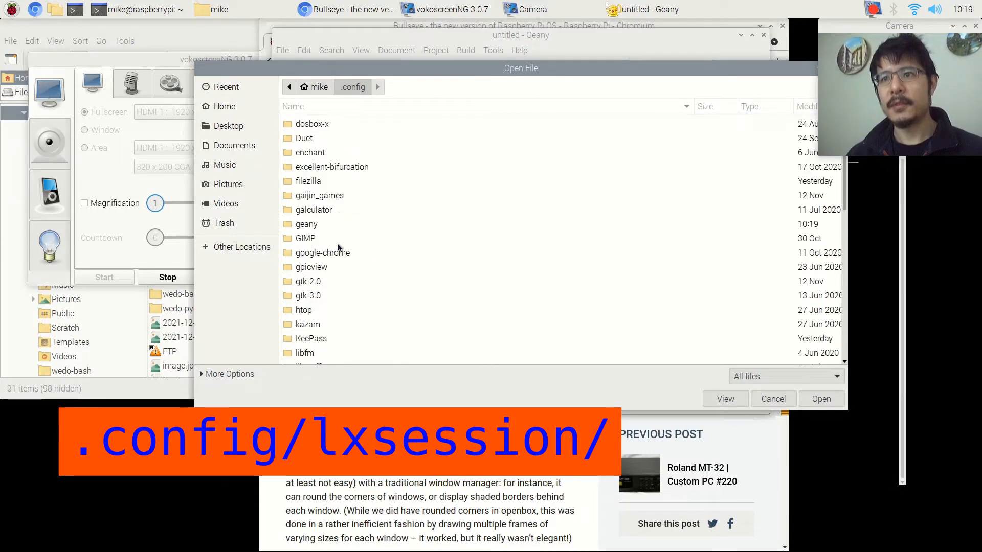
{"action": "scroll", "scroll_direction": "down", "scroll_amount": 3}
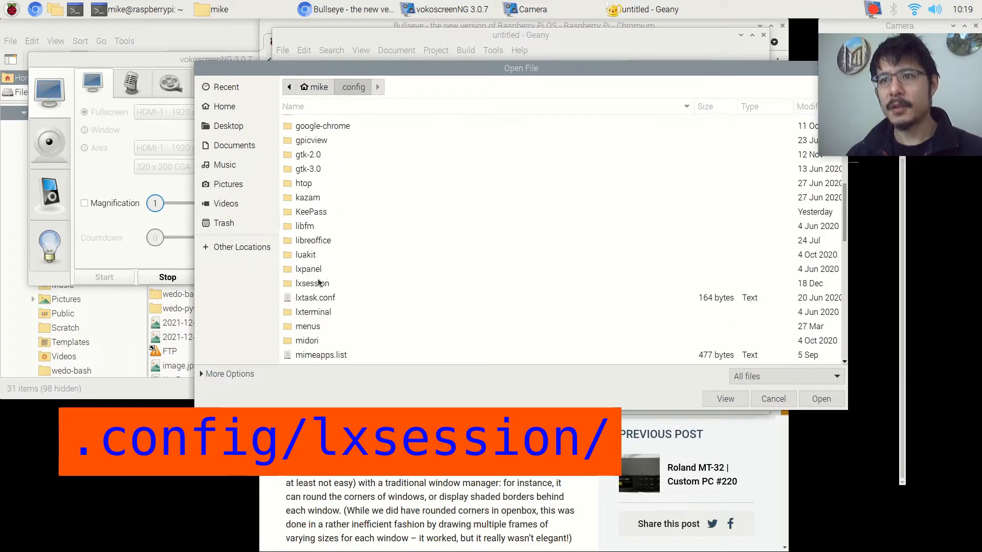
{"action": "left_click", "coordinate": [311, 283]}
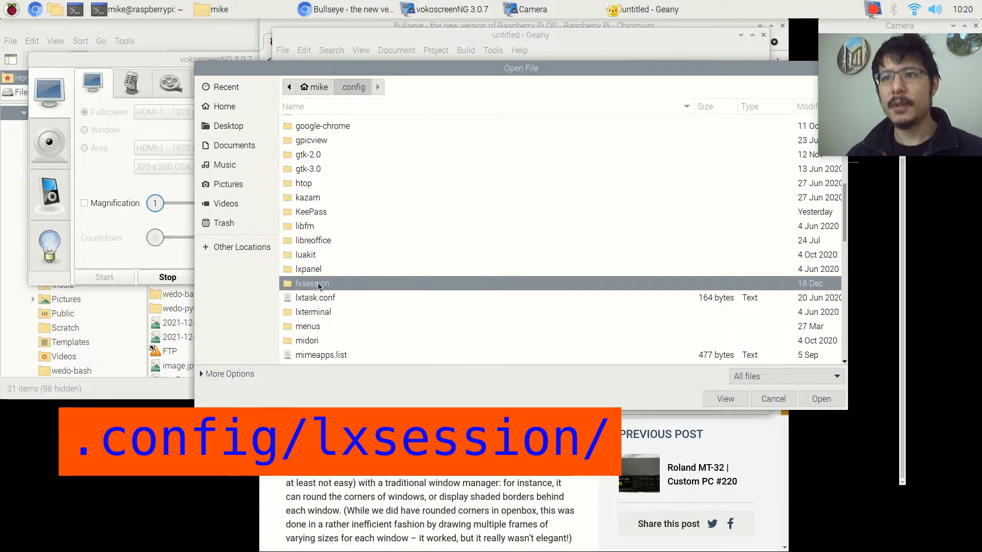
{"action": "double_click", "coordinate": [311, 283]}
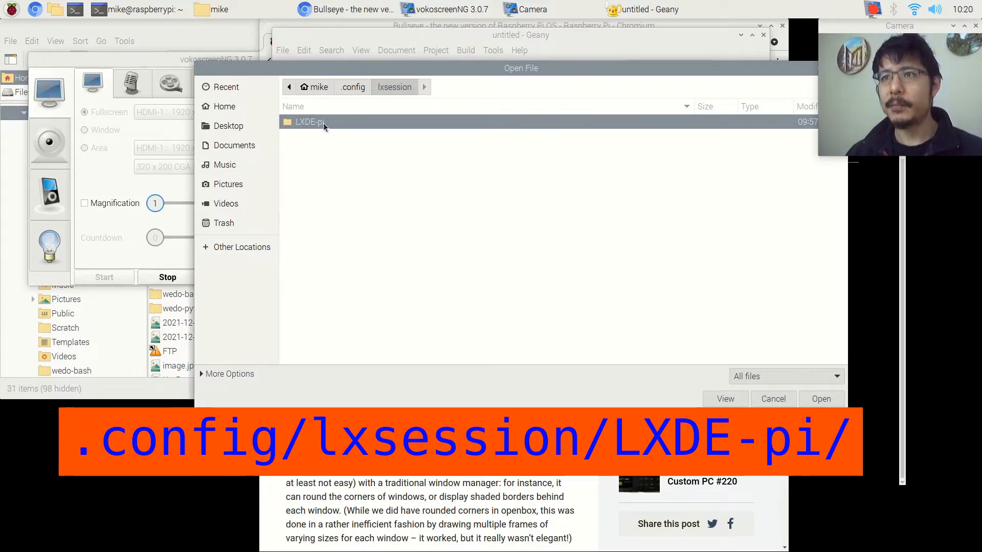
- In LXDE-pi's desktop.conf, comment out window_manager=mutter and set window_manager=openbox
{"action": "double_click", "coordinate": [310, 122]}
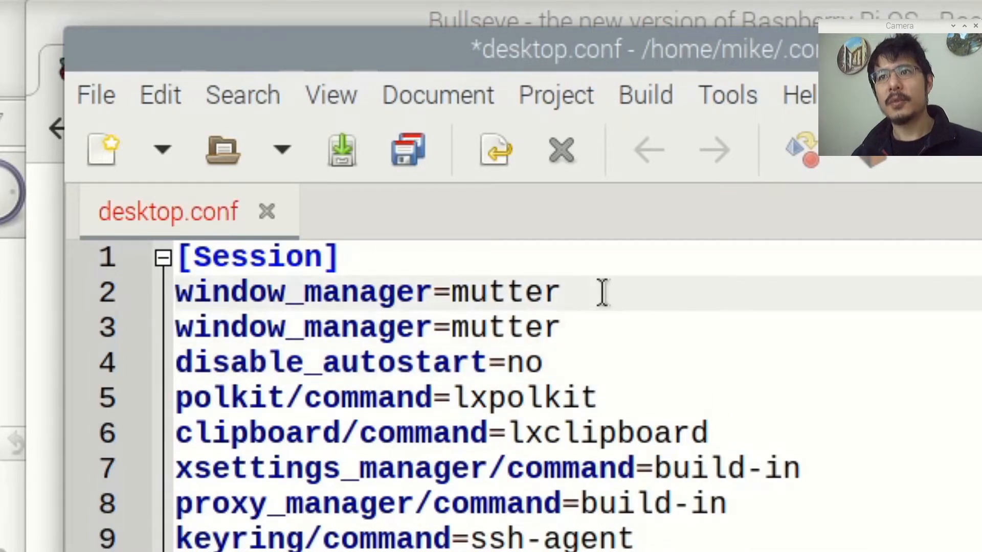
{"action": "type", "text": "#"}
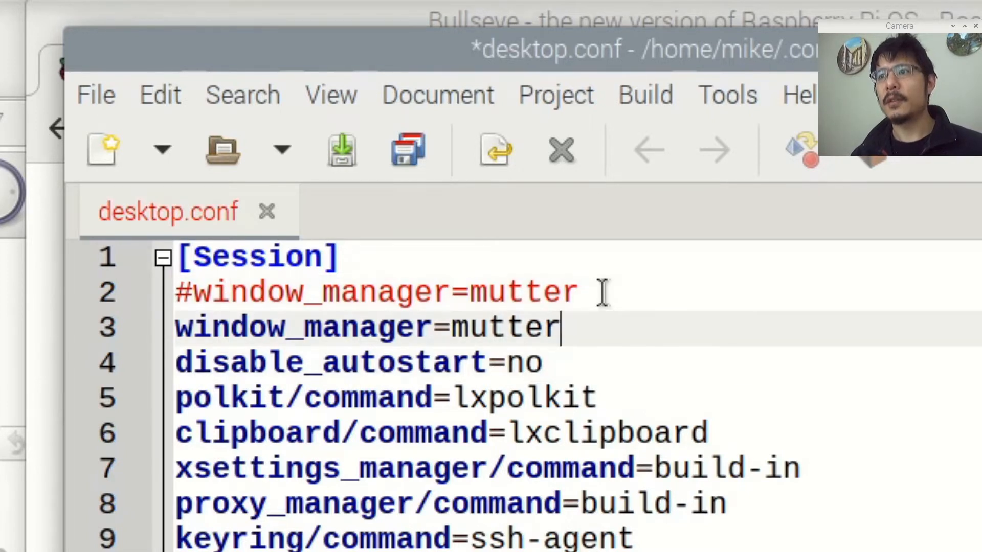
{"action": "double_click", "coordinate": [504, 328]}
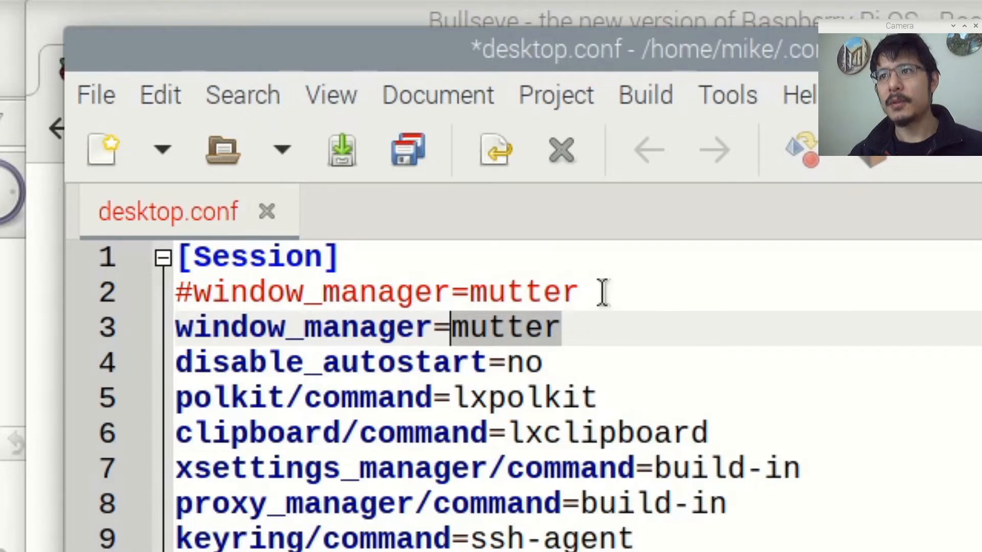
{"action": "type", "text": "openbox"}
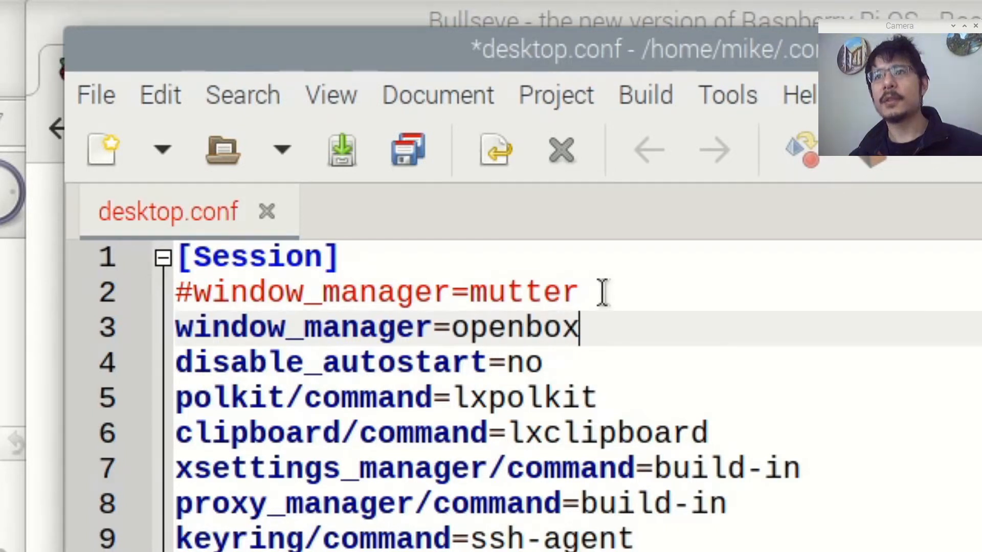
{"action": "mouse_move", "coordinate": [407, 151]}
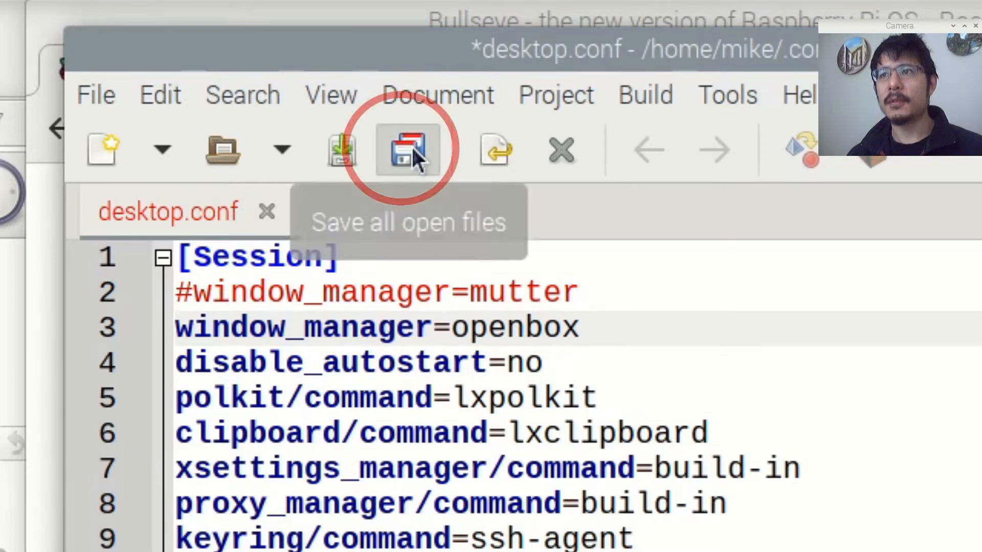
- Save desktop.conf so openbox is the session's window manager
{"action": "left_click", "coordinate": [406, 149]}
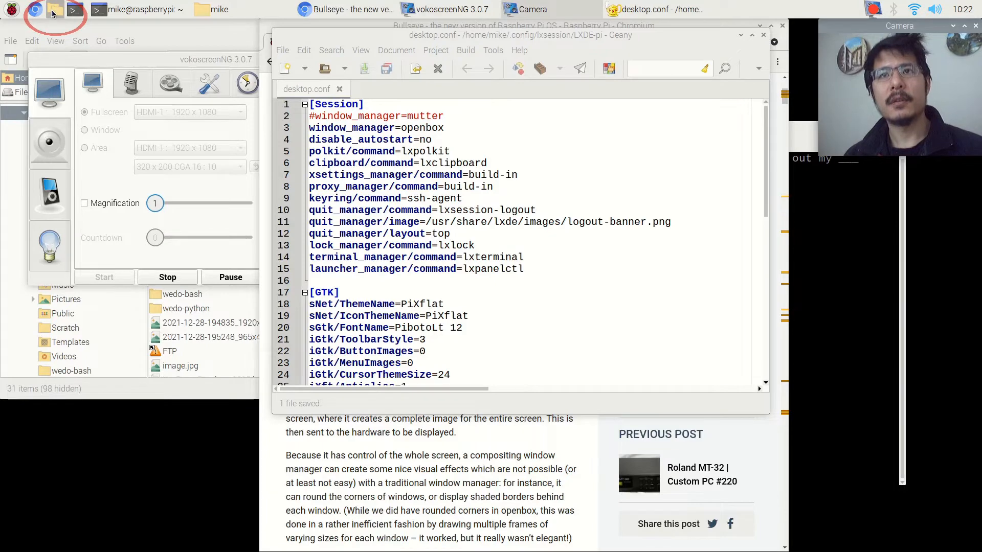
- Show the home folder in PCManFM with hidden dot-folders like .config visible
{"action": "left_click", "coordinate": [218, 9]}
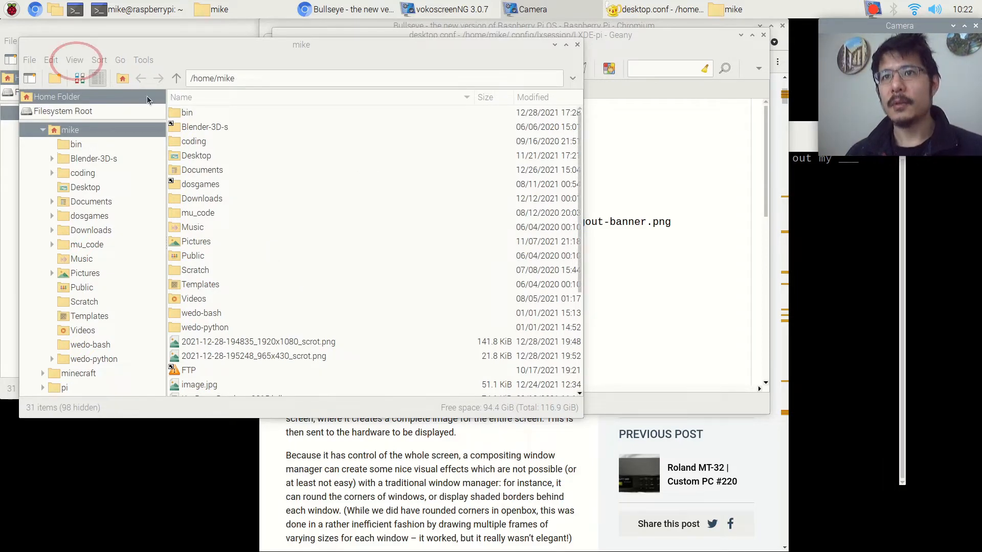
{"action": "mouse_move", "coordinate": [74, 61]}
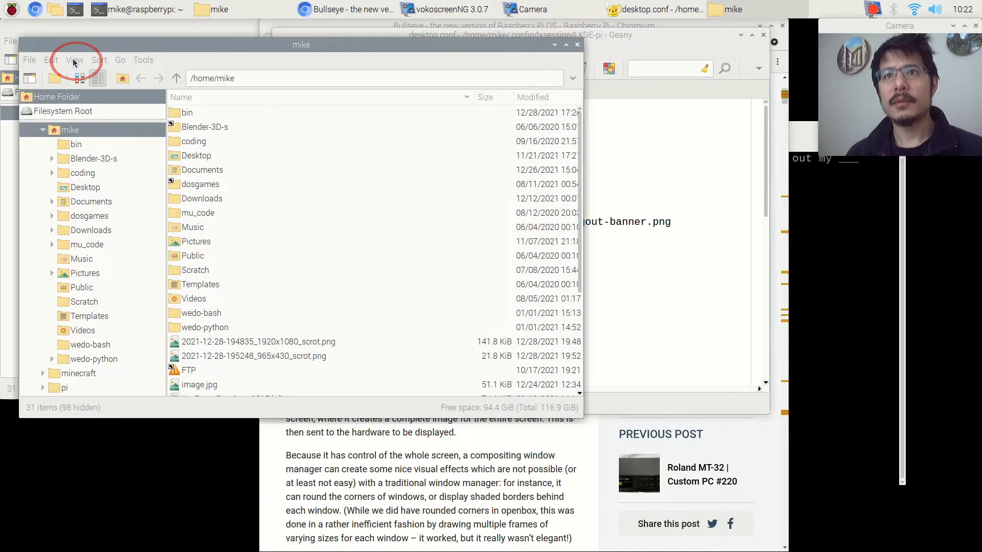
{"action": "left_click", "coordinate": [73, 59]}
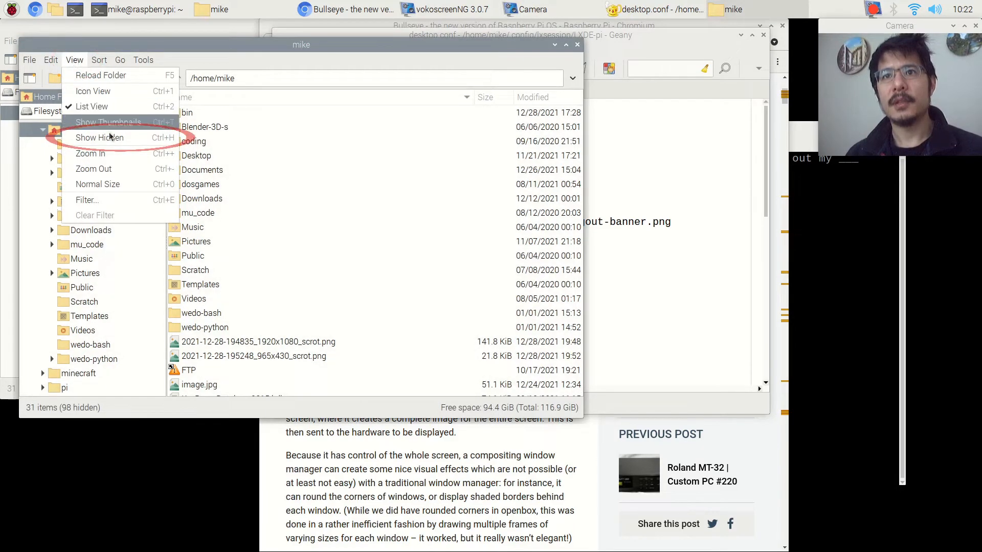
{"action": "left_click", "coordinate": [101, 138]}
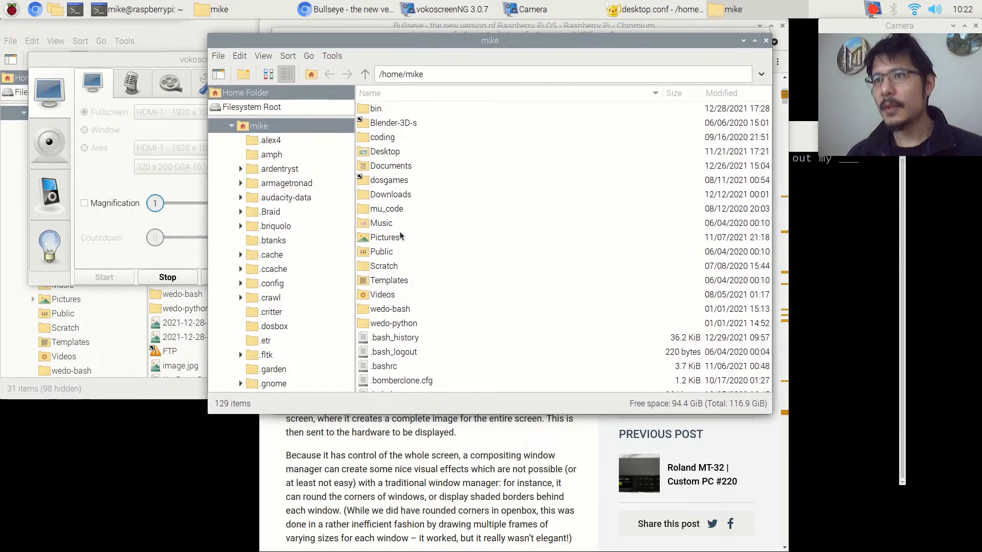
{"action": "scroll", "scroll_direction": "down", "scroll_amount": 3}
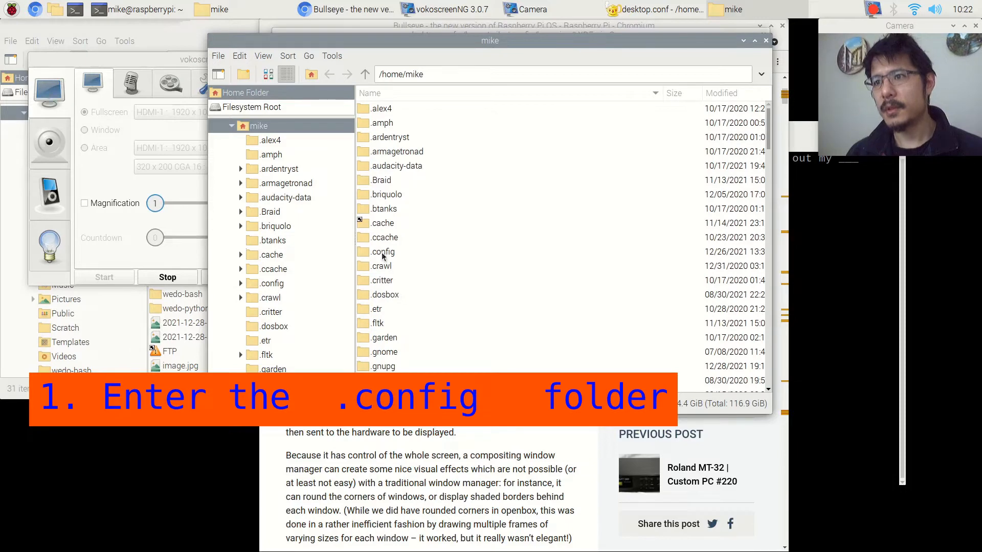
- Enter .config and locate the existing openbox folder
{"action": "double_click", "coordinate": [384, 251]}
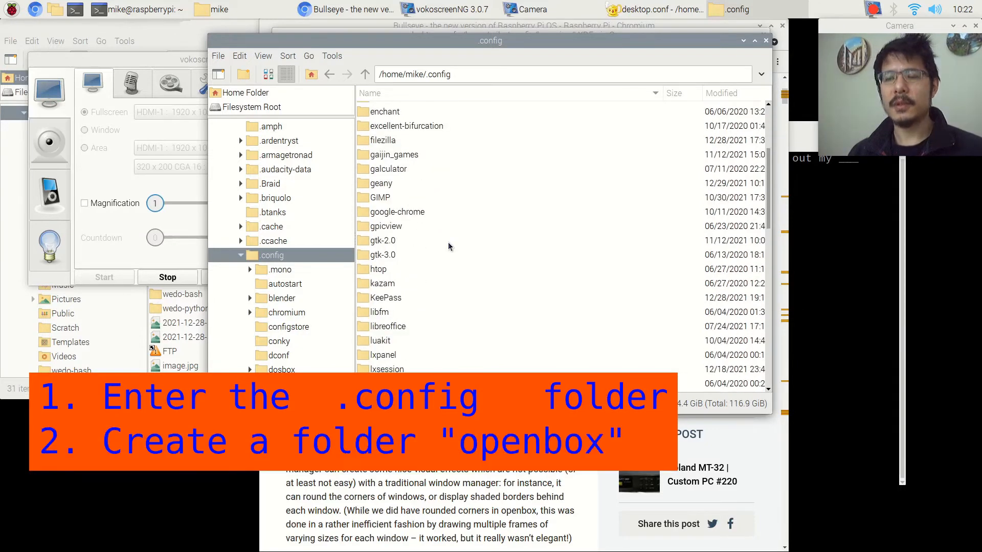
{"action": "scroll", "scroll_direction": "down", "scroll_amount": 3}
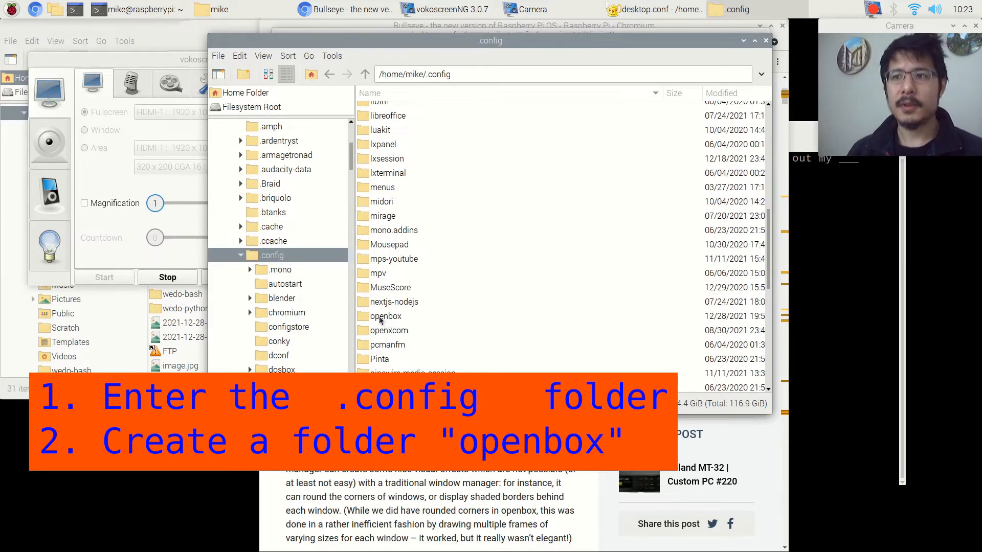
{"action": "left_click", "coordinate": [386, 316]}
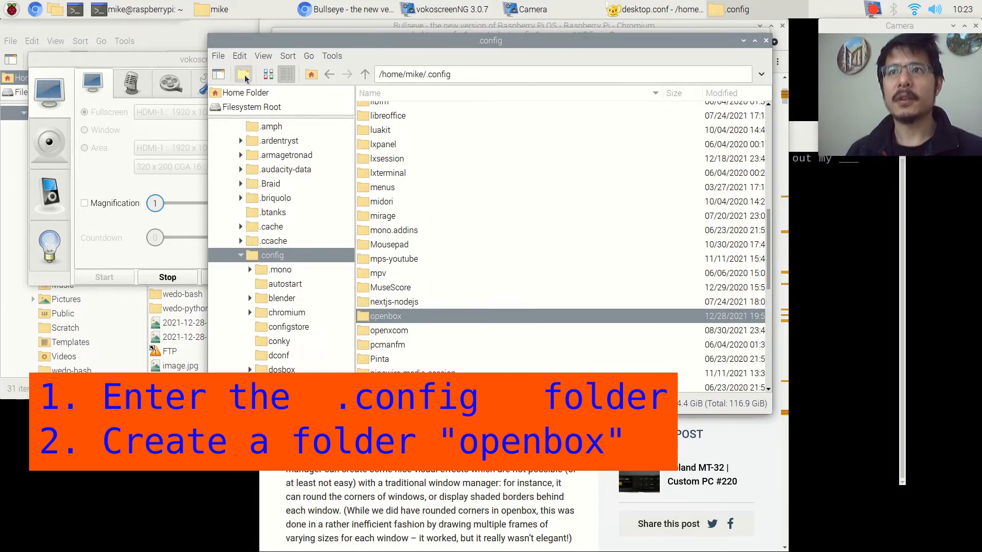
{"action": "mouse_move", "coordinate": [243, 73]}
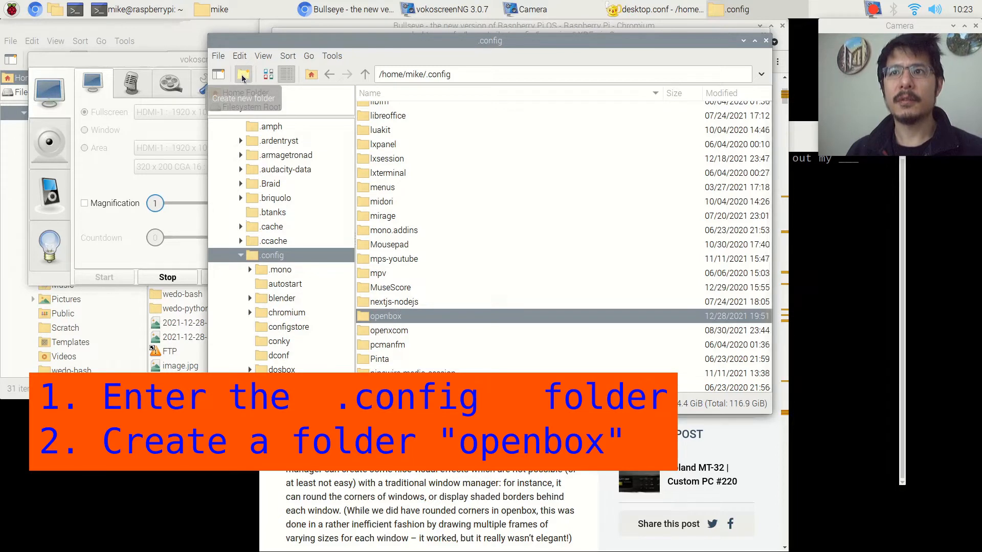
- Start a new folder named openbox, then cancel since it already exists
{"action": "left_click", "coordinate": [243, 74]}
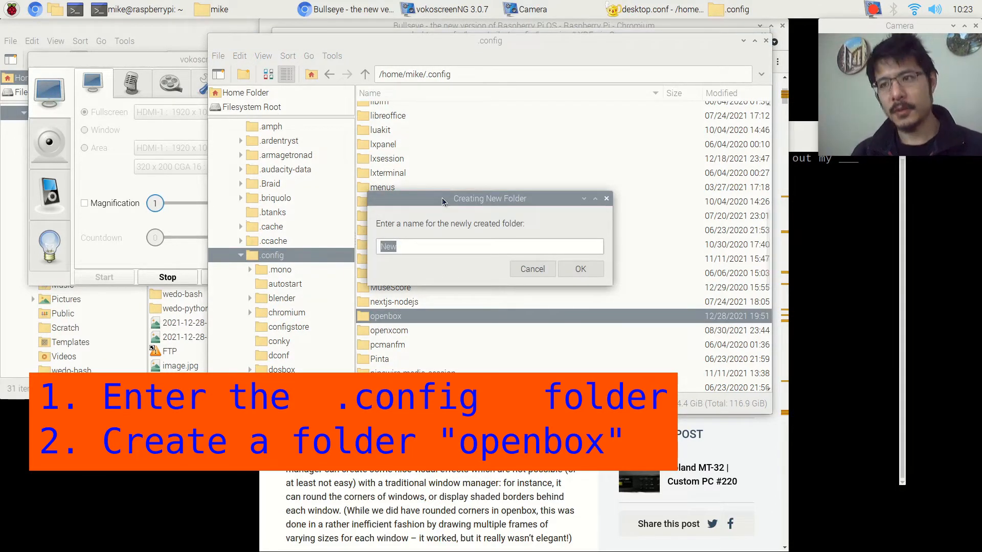
{"action": "type", "text": "openbox"}
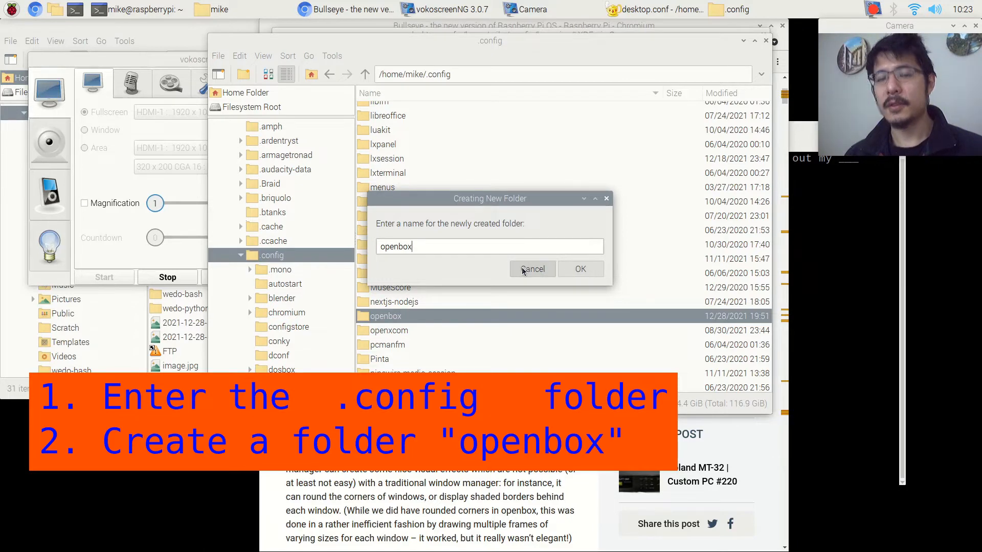
{"action": "left_click", "coordinate": [579, 269]}
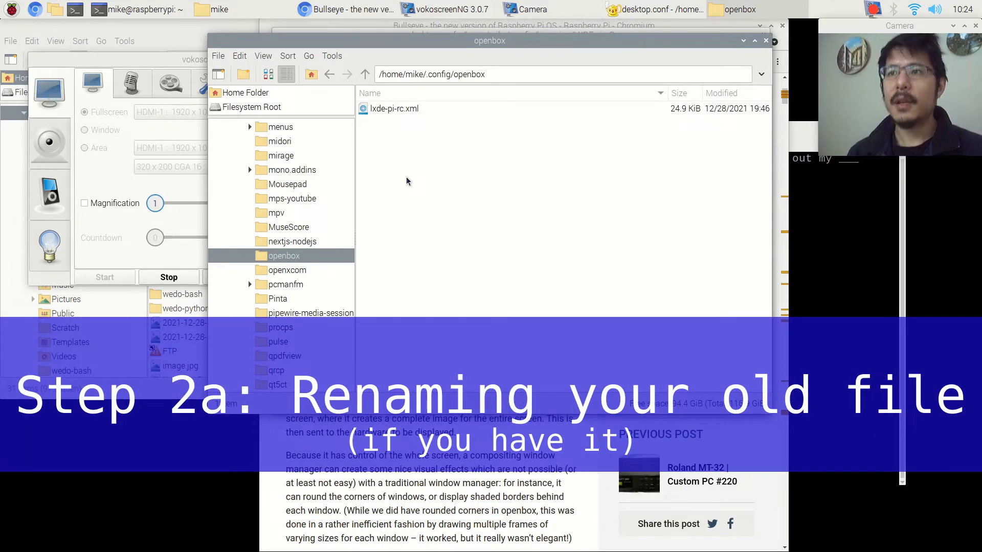
- Duplicate lxde-pi-rc.xml in the openbox folder under the name rc.xml
{"action": "left_click", "coordinate": [395, 108]}
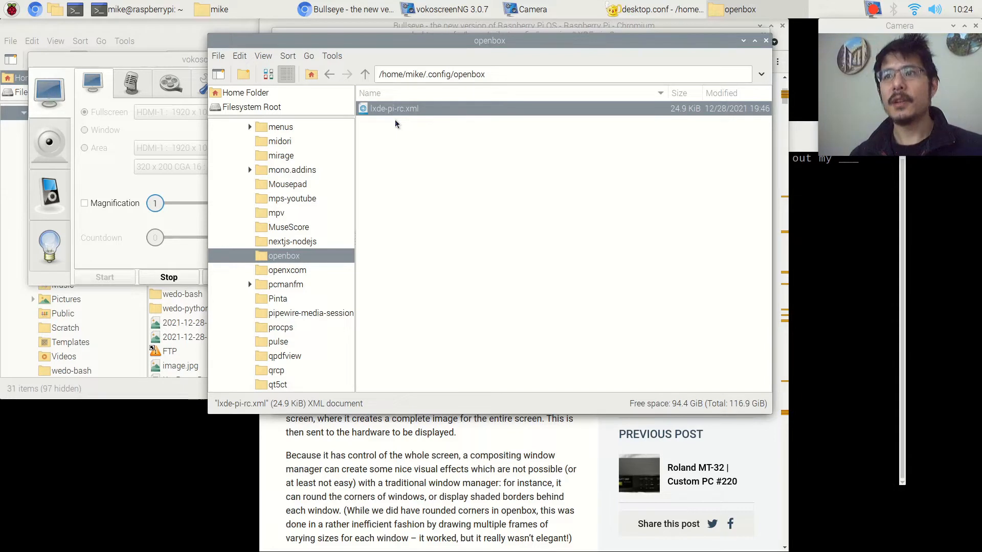
{"action": "mouse_move", "coordinate": [391, 116]}
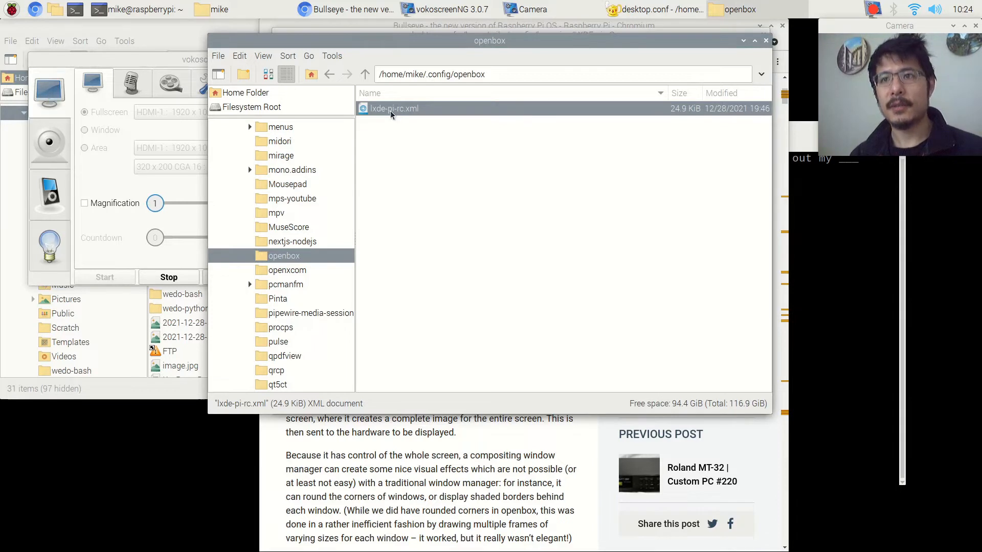
{"action": "mouse_move", "coordinate": [349, 99]}
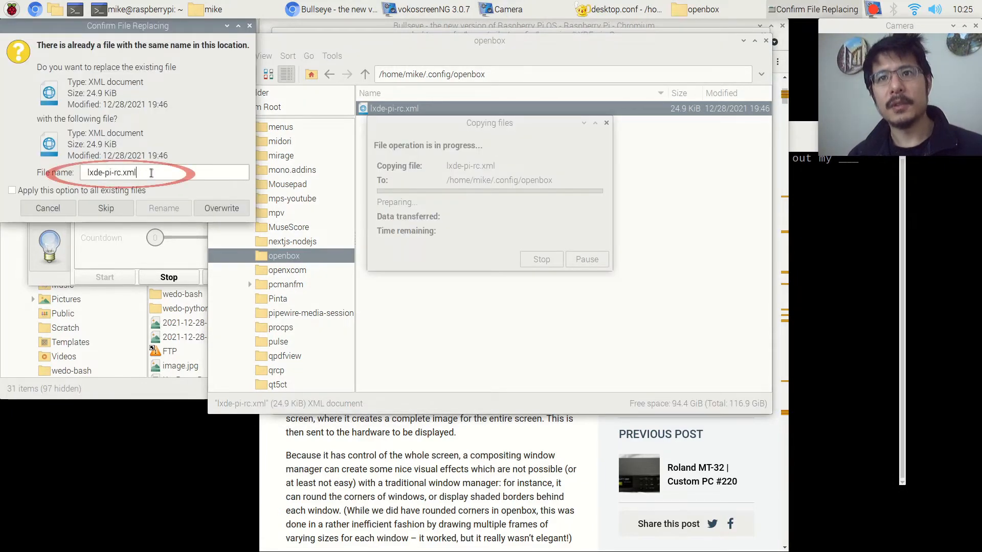
{"action": "type", "text": "rc.xml"}
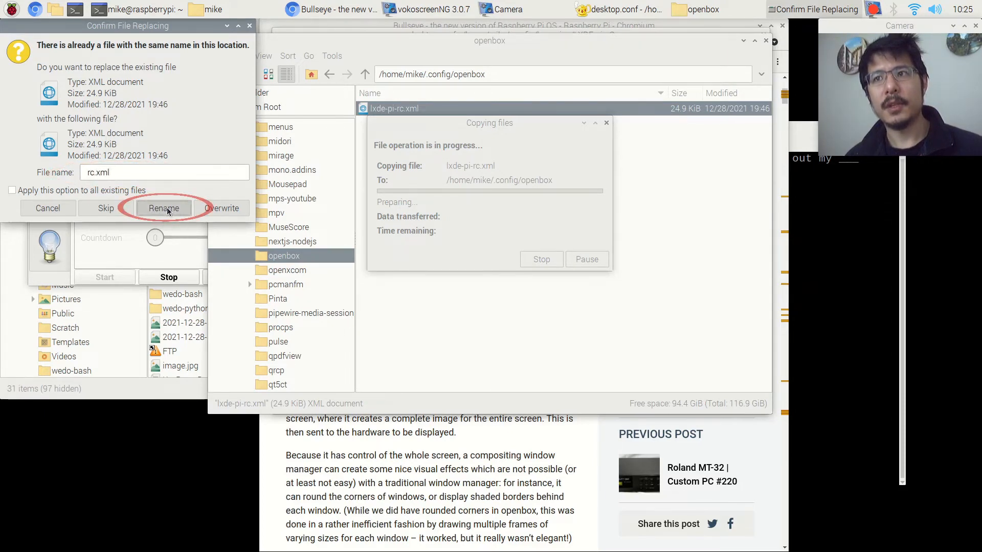
{"action": "left_click", "coordinate": [164, 208]}
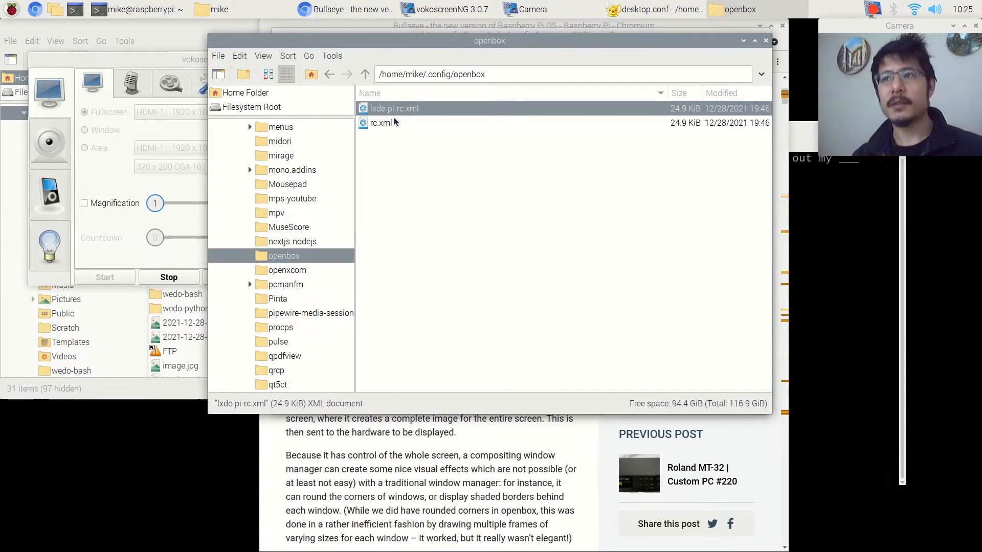
- Move the rc.xml copy to the trash, leaving only lxde-pi-rc.xml
{"action": "left_click", "coordinate": [380, 123]}
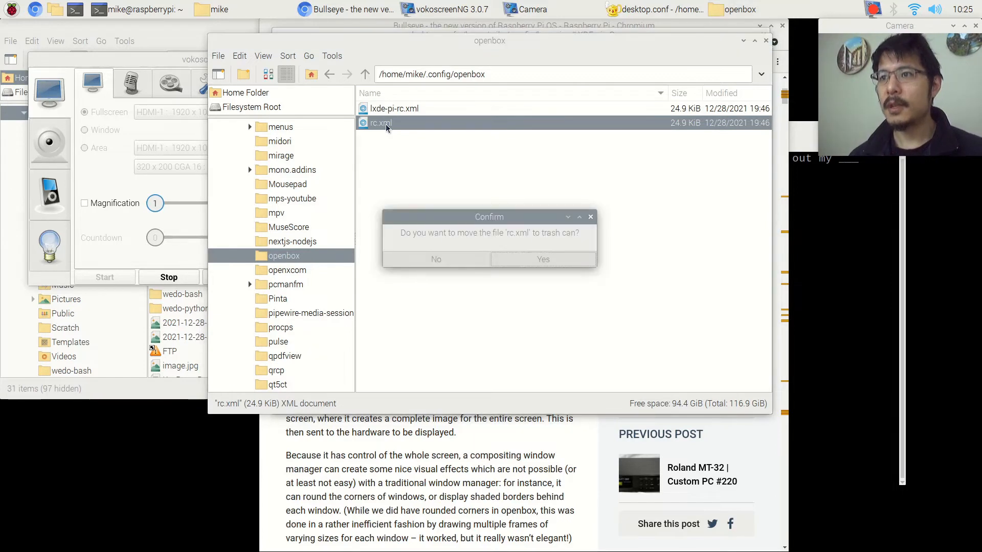
{"action": "left_click", "coordinate": [436, 259]}
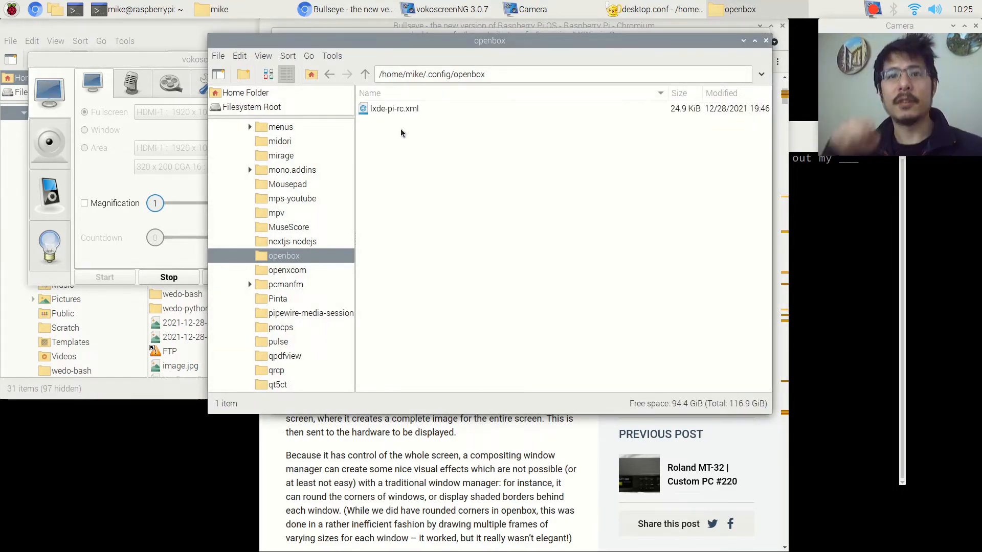
{"action": "left_click", "coordinate": [395, 108]}
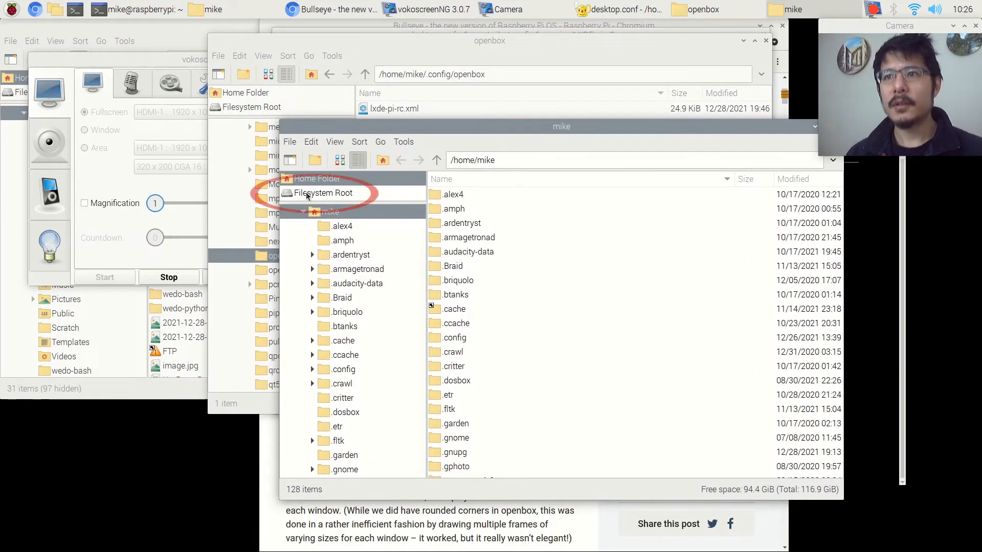
- Browse from the filesystem root into the etc folder
{"action": "left_click", "coordinate": [324, 193]}
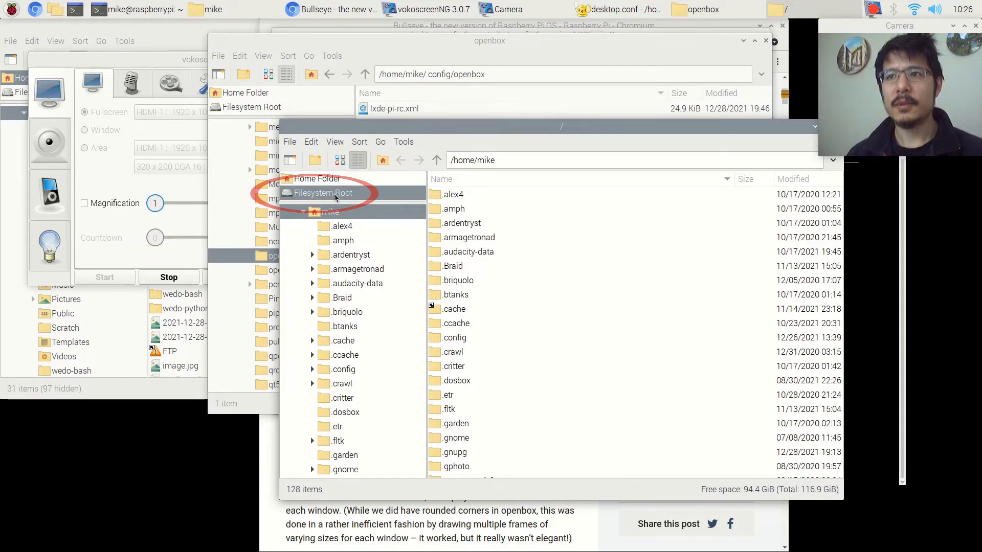
{"action": "left_click", "coordinate": [323, 194]}
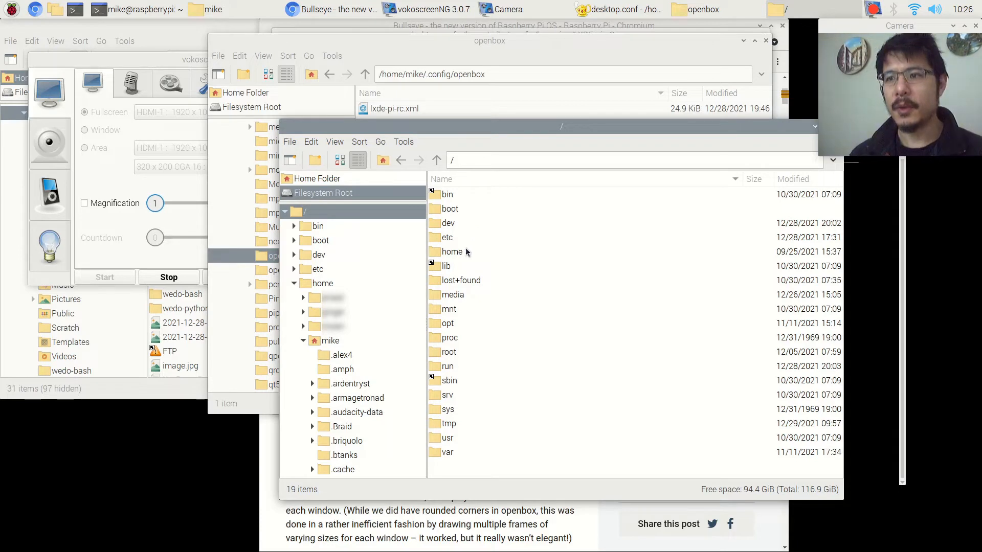
{"action": "mouse_move", "coordinate": [441, 251]}
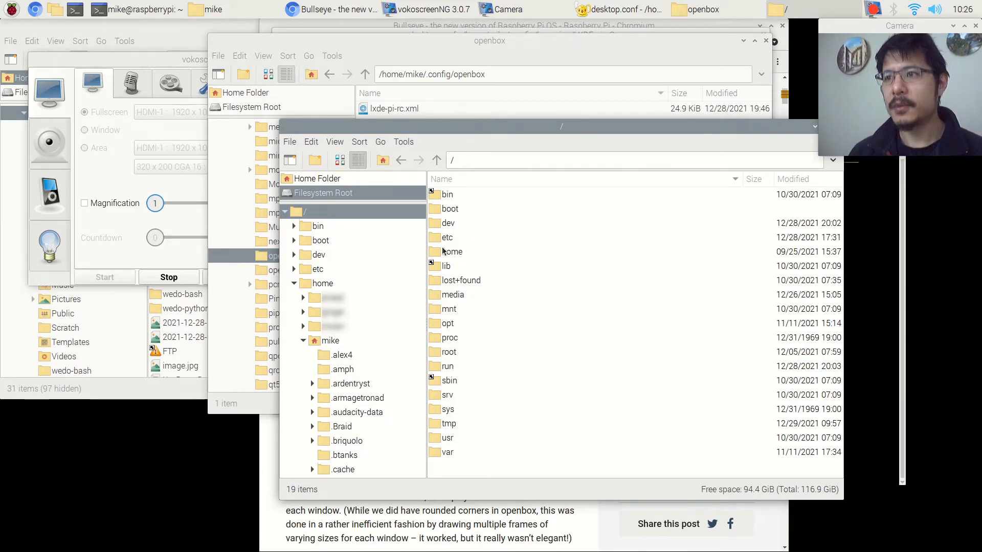
{"action": "left_click", "coordinate": [446, 237]}
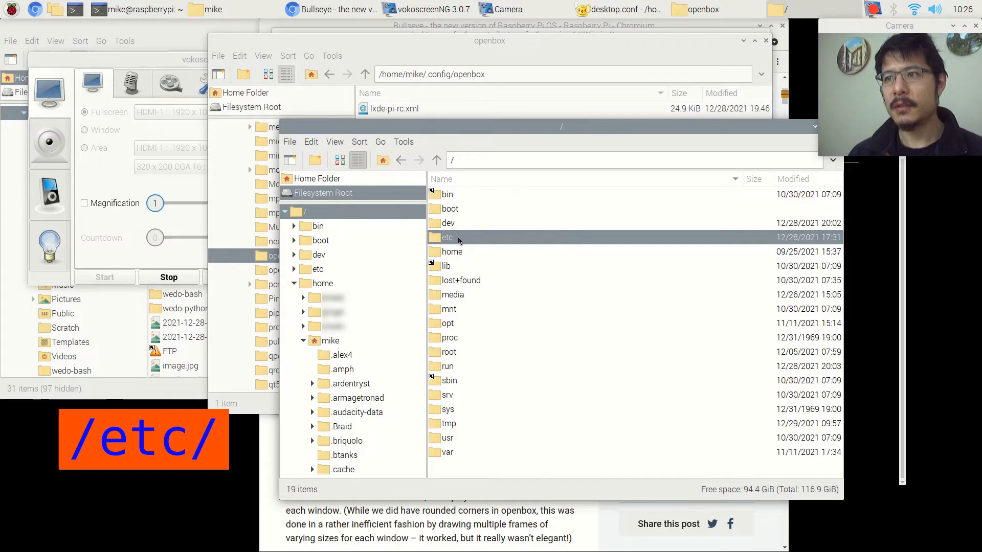
{"action": "double_click", "coordinate": [446, 237]}
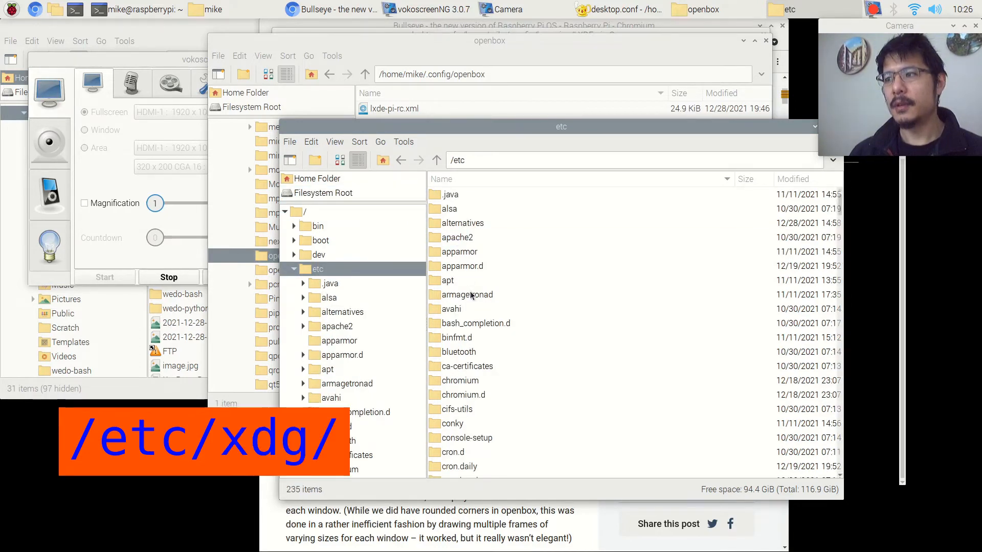
- Continue into xdg and its system-wide openbox configuration folder
{"action": "scroll", "scroll_direction": "down", "scroll_amount": 3}
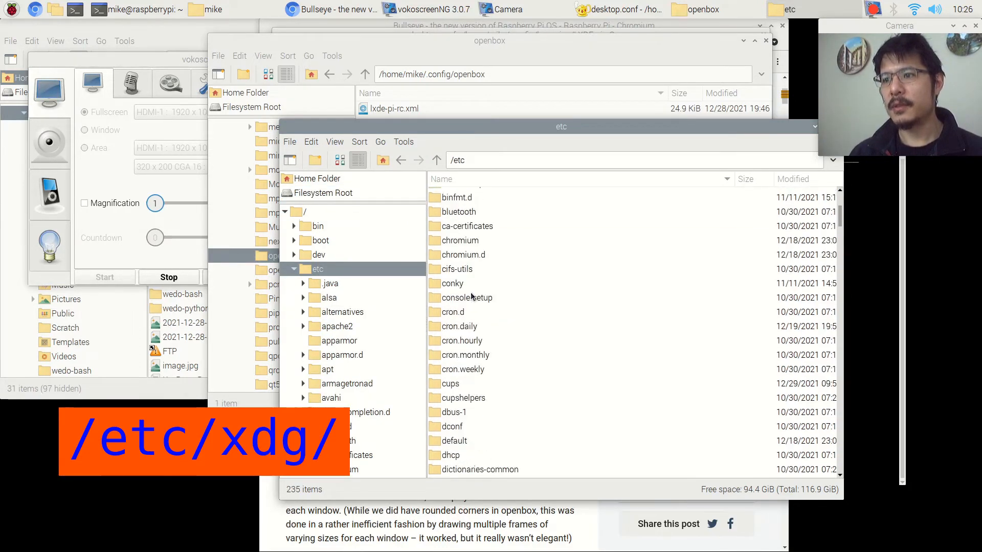
{"action": "scroll", "scroll_direction": "down", "scroll_amount": 3}
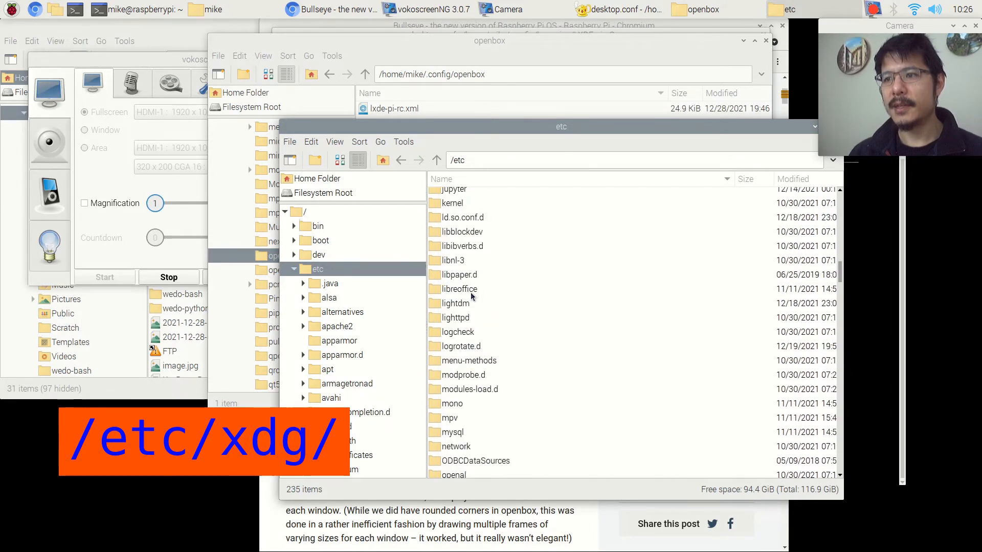
{"action": "scroll", "scroll_direction": "down", "scroll_amount": 3}
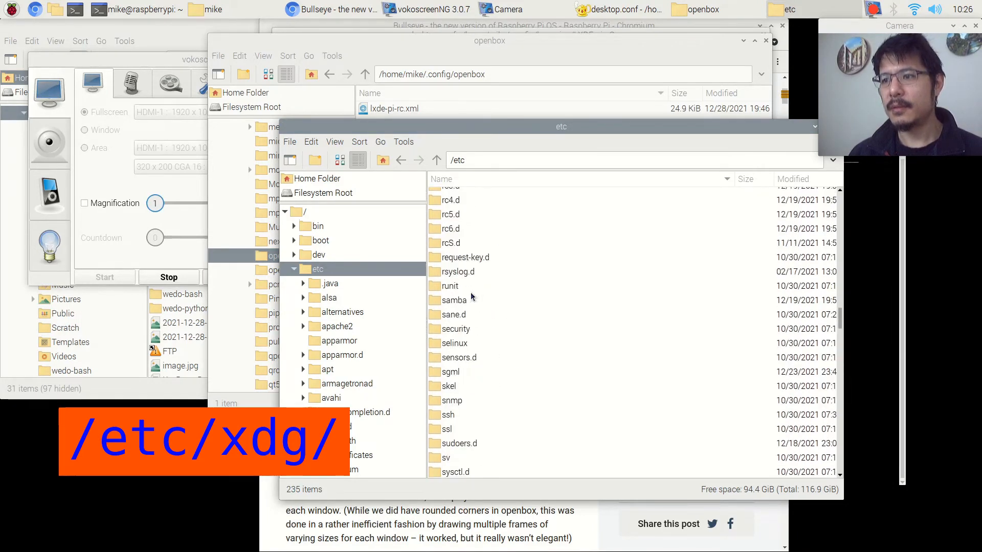
{"action": "scroll", "scroll_direction": "down", "scroll_amount": 3}
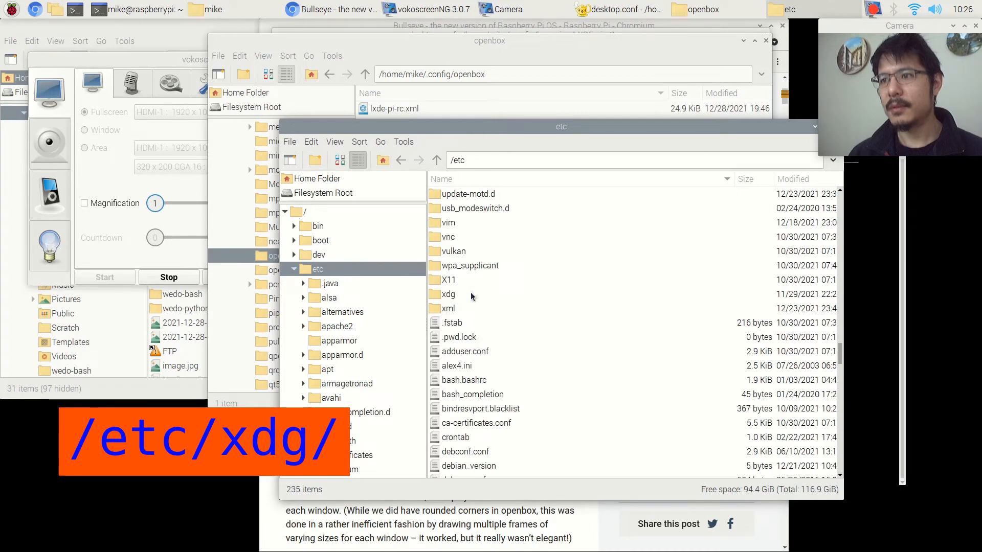
{"action": "left_click", "coordinate": [448, 294]}
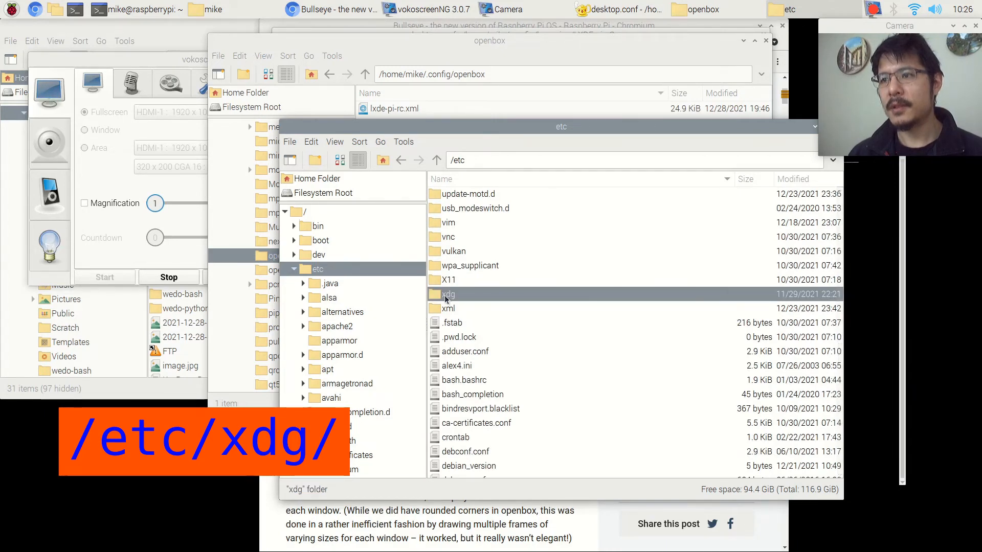
{"action": "double_click", "coordinate": [450, 293]}
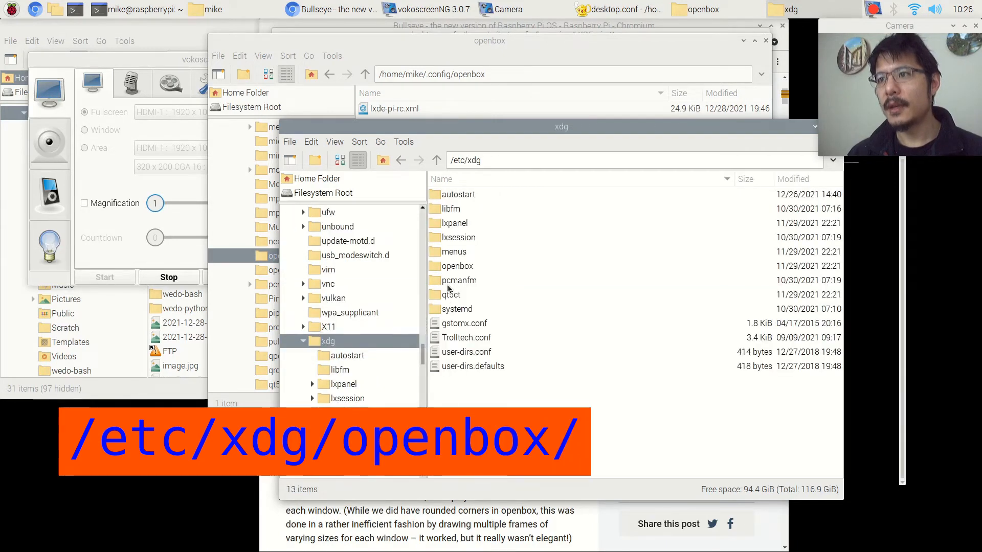
{"action": "left_click", "coordinate": [457, 266]}
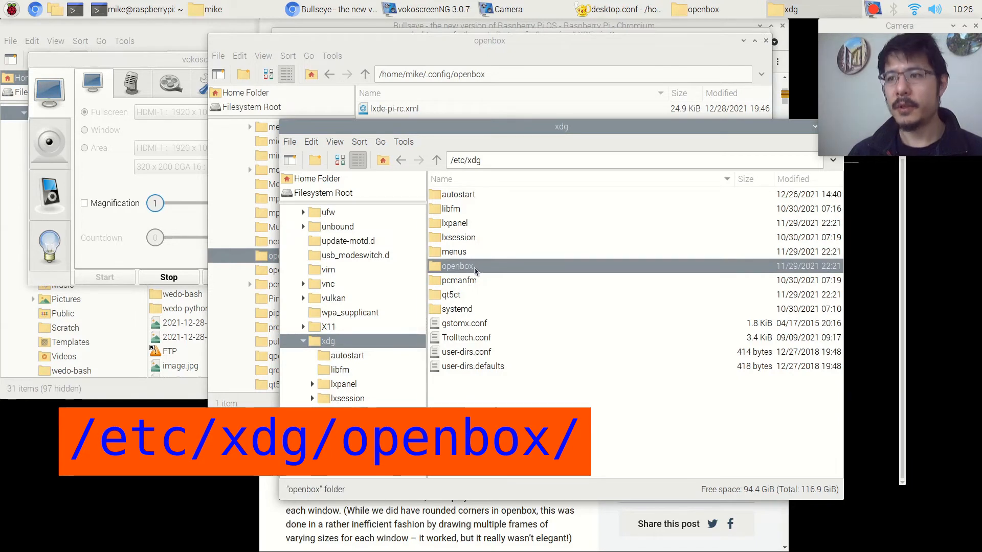
{"action": "double_click", "coordinate": [457, 266]}
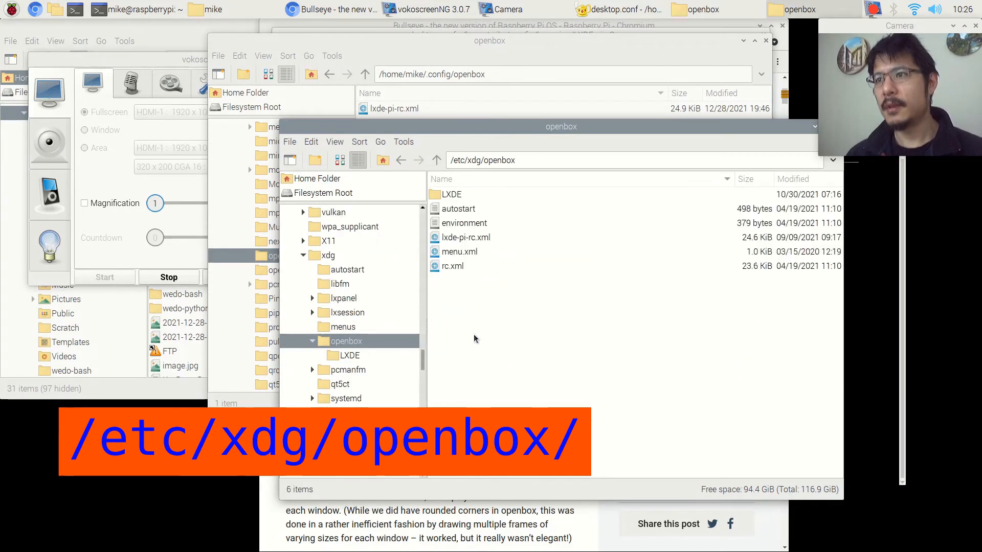
- Select lxde-pi-rc.xml in /etc/xdg/openbox and copy it via Edit > Copy
{"action": "scroll", "scroll_direction": "down", "scroll_amount": 3}
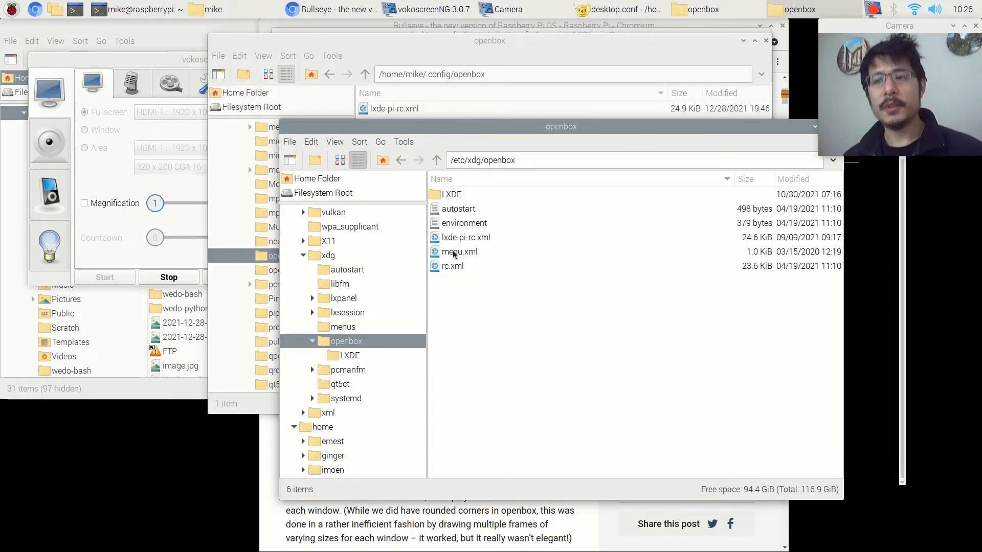
{"action": "left_click", "coordinate": [466, 237]}
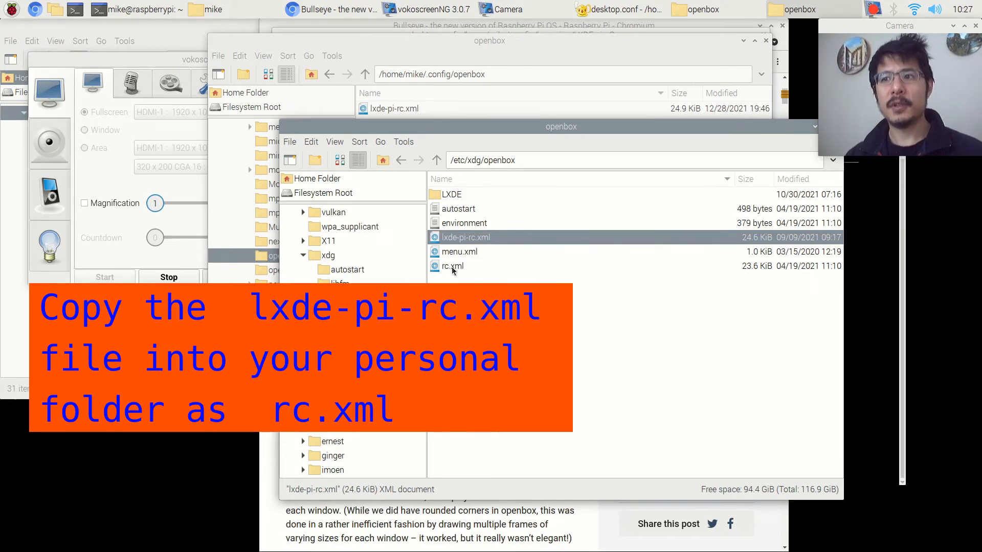
{"action": "left_click", "coordinate": [452, 266]}
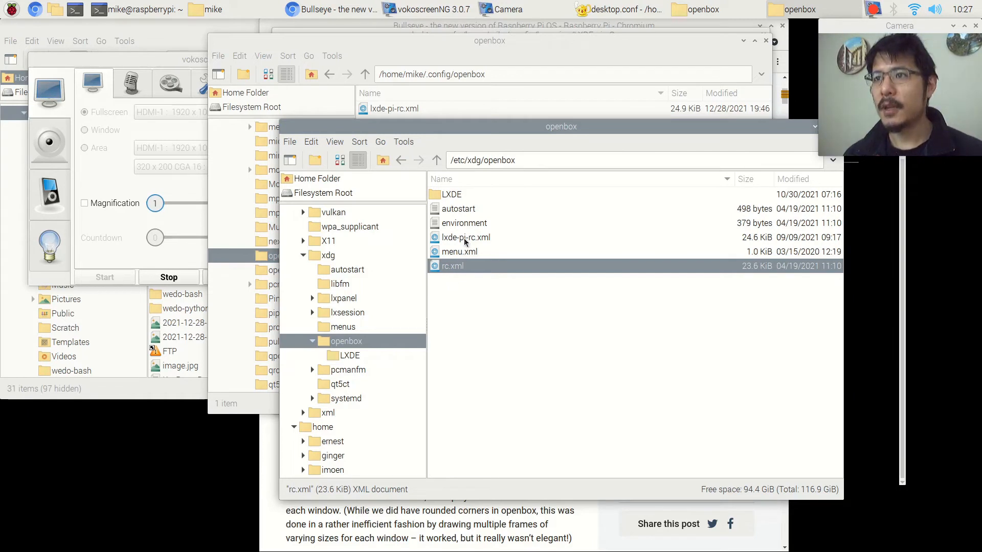
{"action": "left_click", "coordinate": [466, 238]}
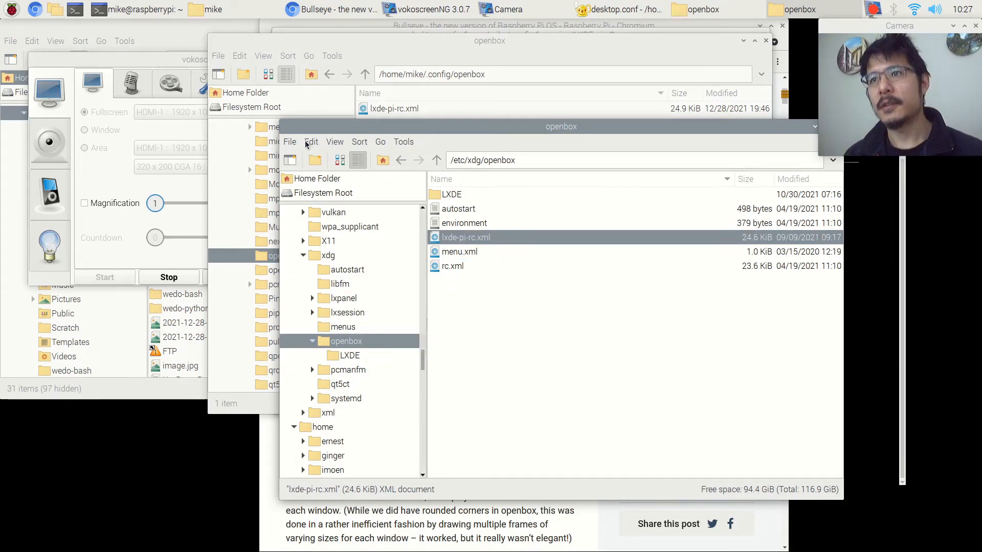
{"action": "left_click", "coordinate": [311, 141]}
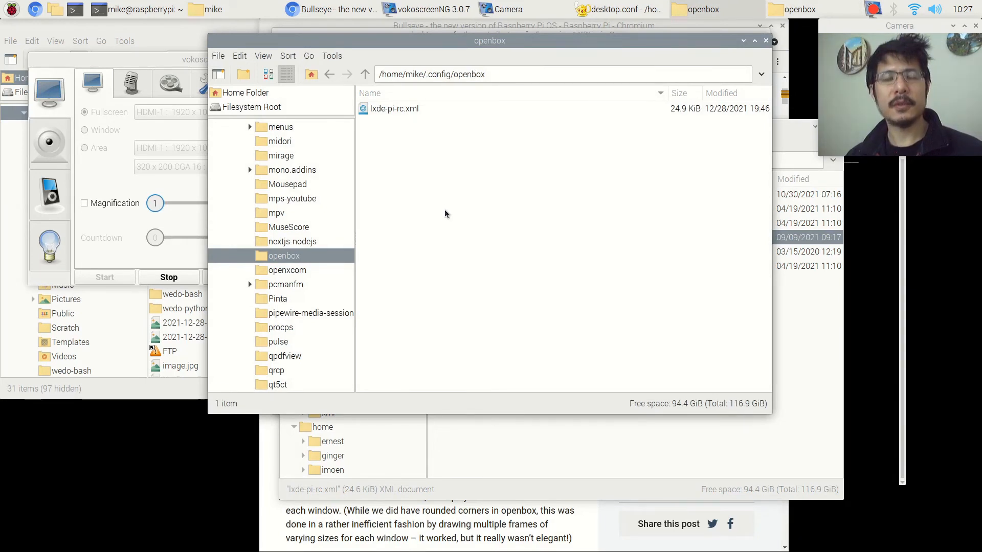
- Paste into ~/.config/openbox, renaming the copy to rc.xml in the Confirm File Replacing dialog
{"action": "left_click", "coordinate": [239, 55]}
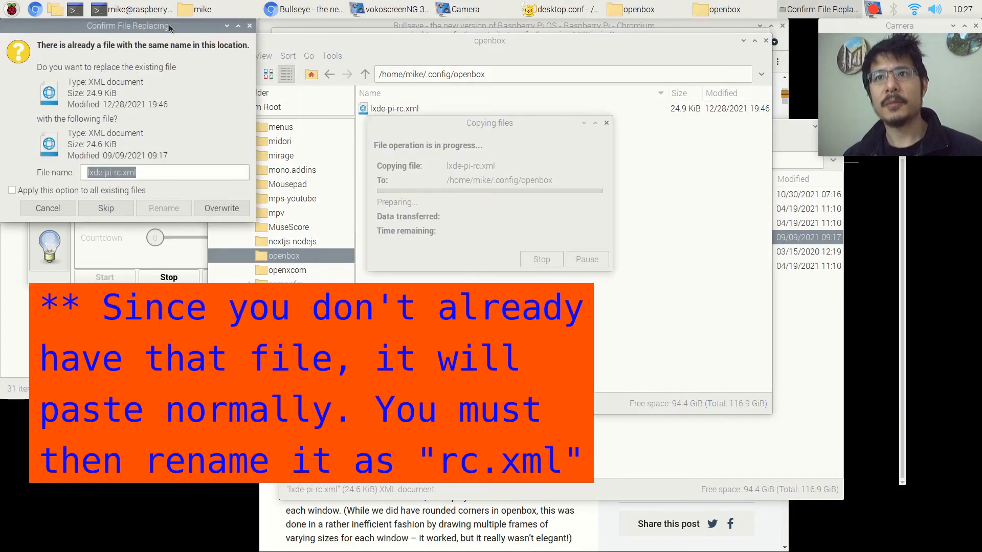
{"action": "left_click_drag", "start_coordinate": [143, 26], "coordinate": [533, 91]}
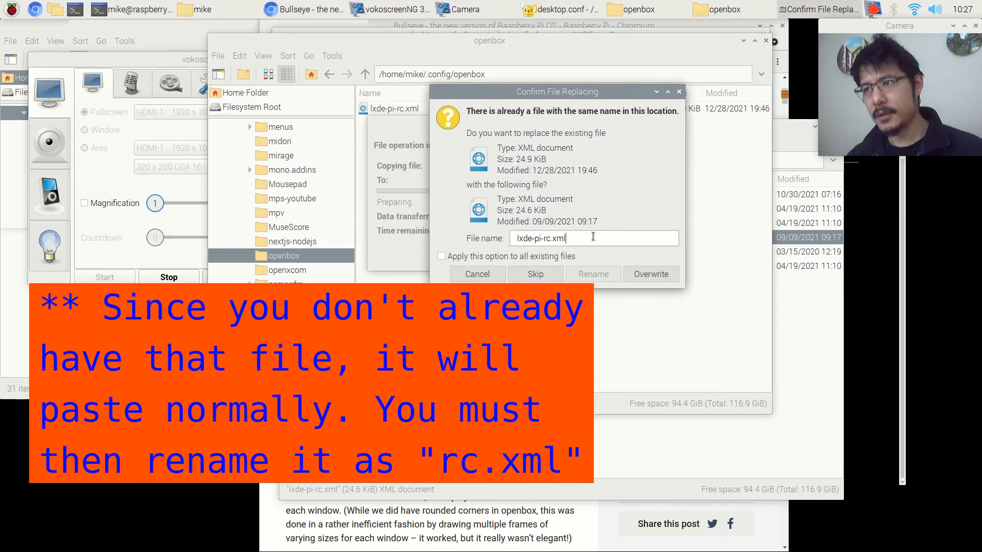
{"action": "type", "text": "rc.xml"}
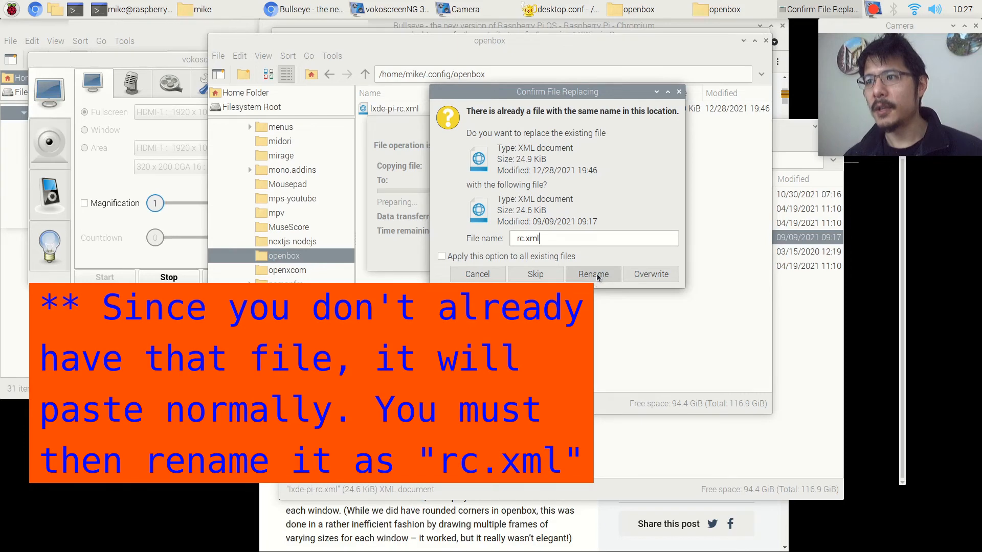
{"action": "left_click", "coordinate": [592, 274]}
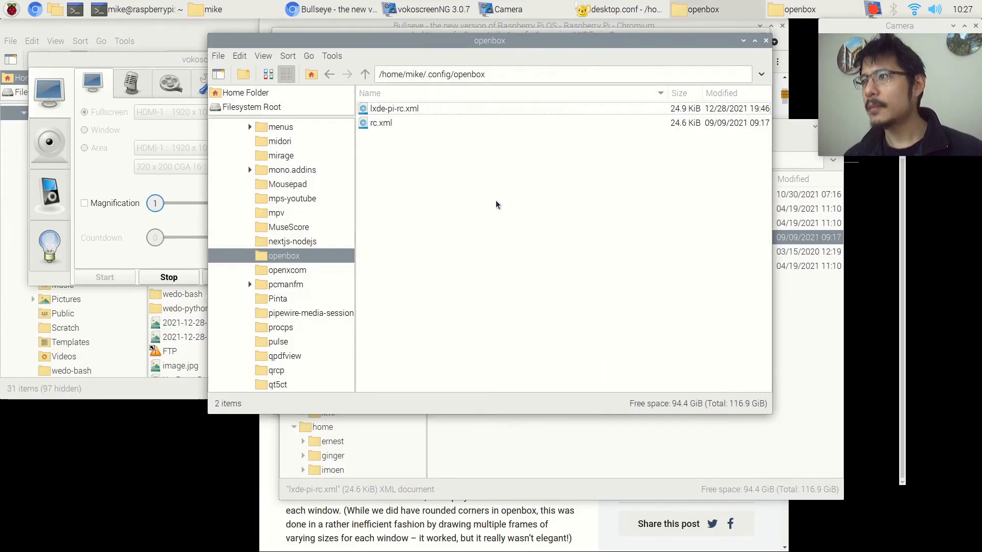
{"action": "left_click", "coordinate": [381, 123]}
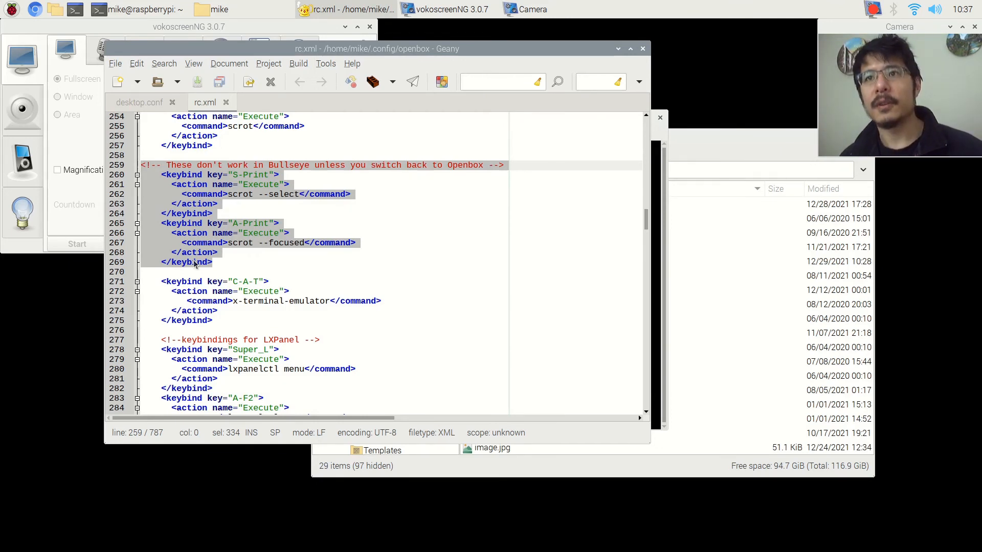
- Take a scrot region screenshot of the highlighted keybind lines in rc.xml
{"action": "key", "text": "alt+Tab"}
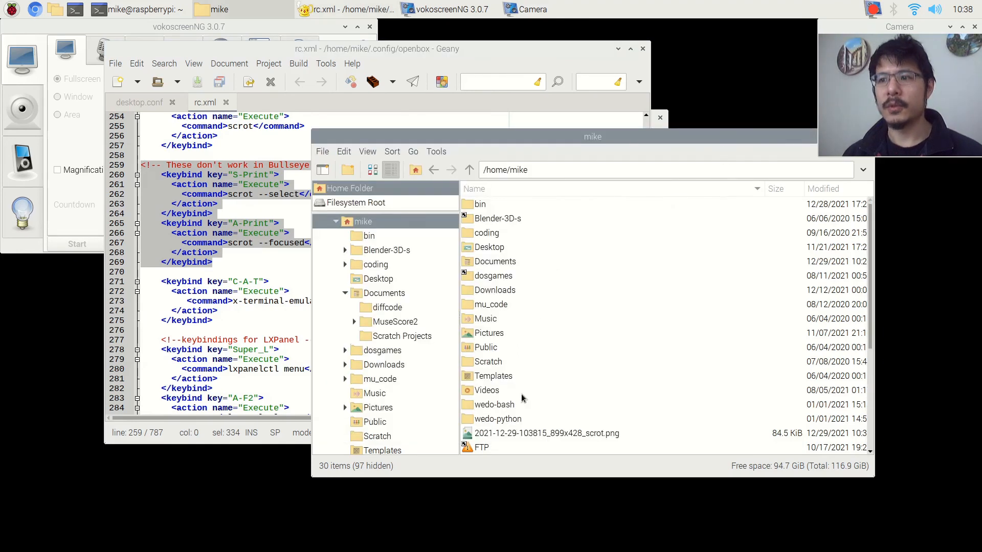
{"action": "right_click", "coordinate": [546, 433]}
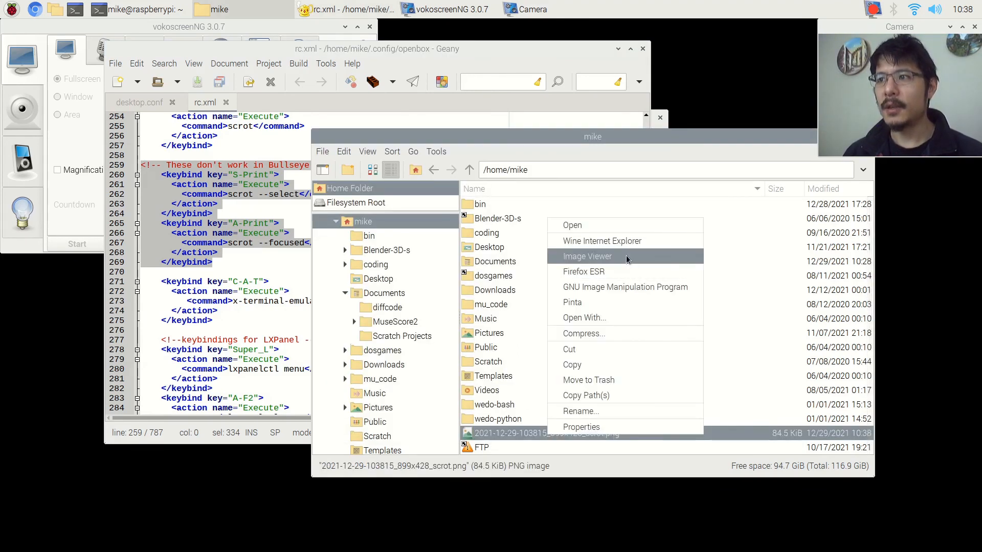
{"action": "left_click", "coordinate": [587, 255]}
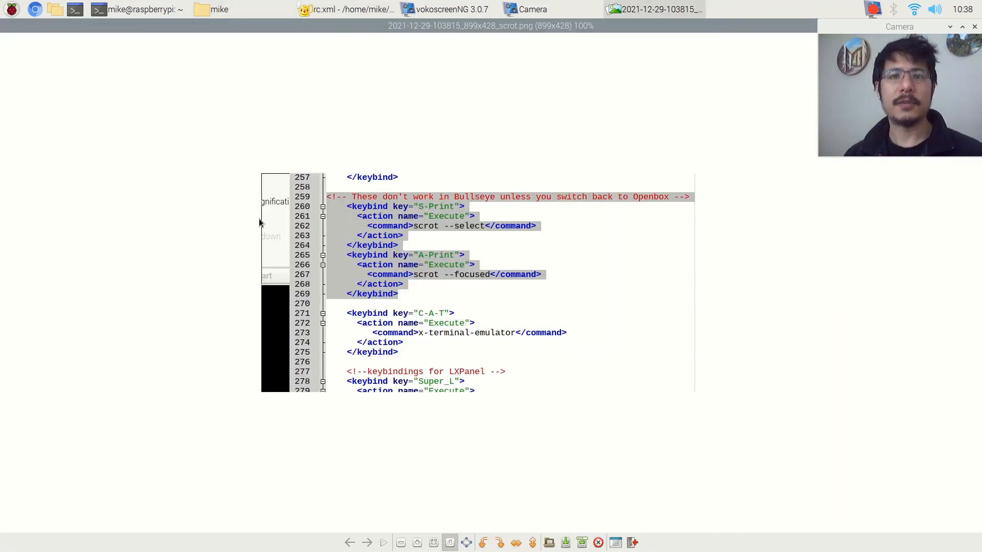